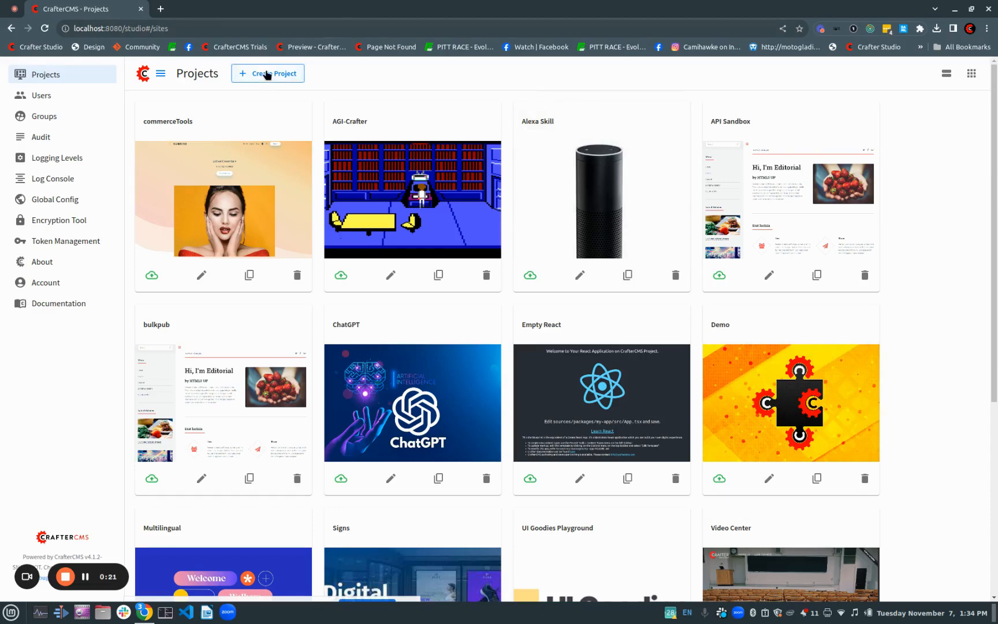
# - Start a new project from the Projects page, revealing the blueprint choices
pyautogui.click(268, 74)
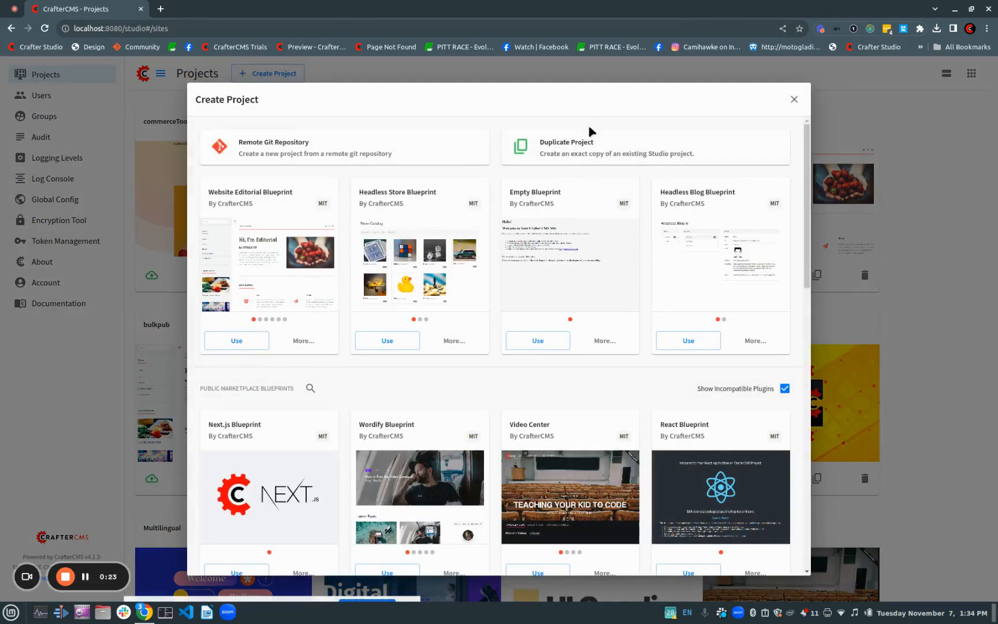
pyautogui.moveTo(587, 141)
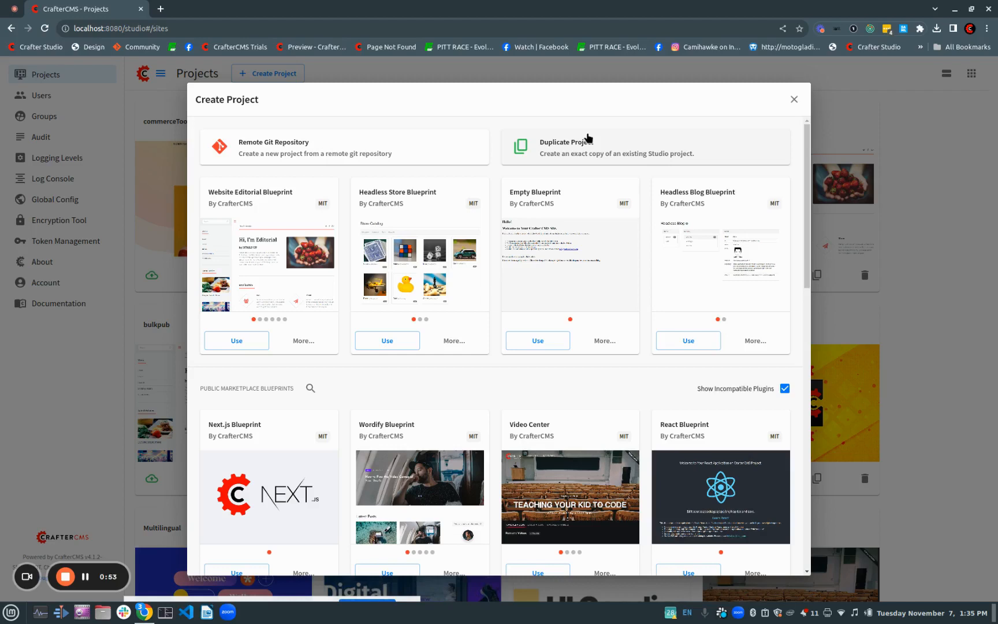
pyautogui.moveTo(287, 143)
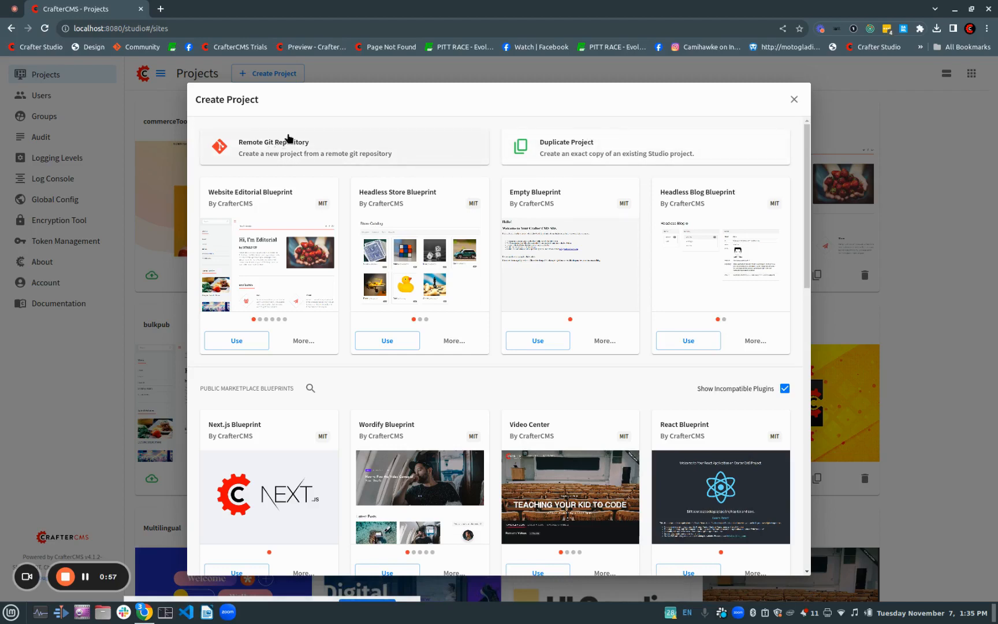
pyautogui.moveTo(386, 412)
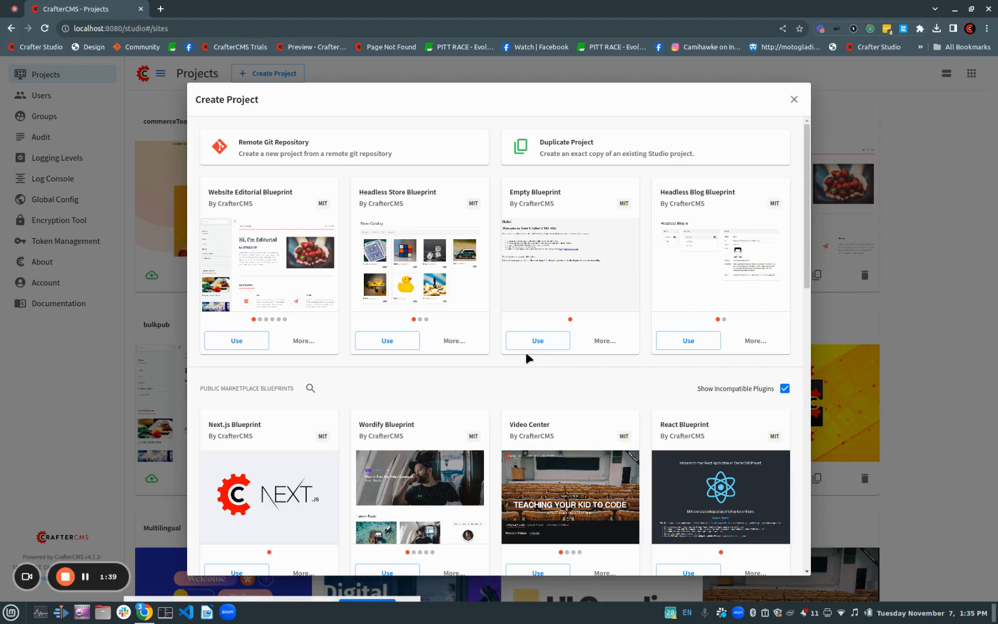
pyautogui.moveTo(314, 404)
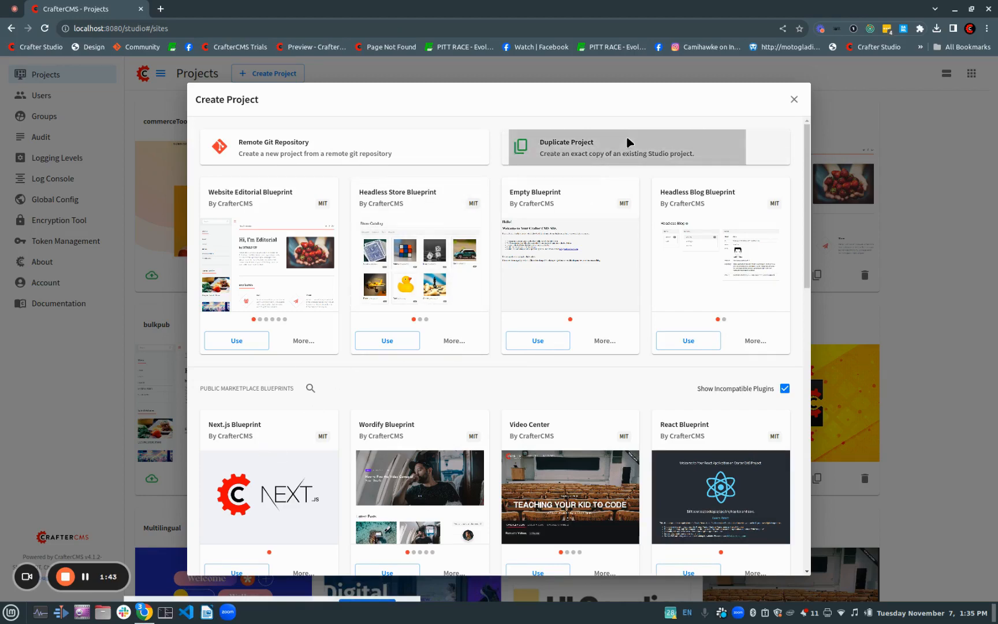
# - Duplicate the Demo project as 'Demo 2' (id demo-2) and review the summary
pyautogui.click(644, 146)
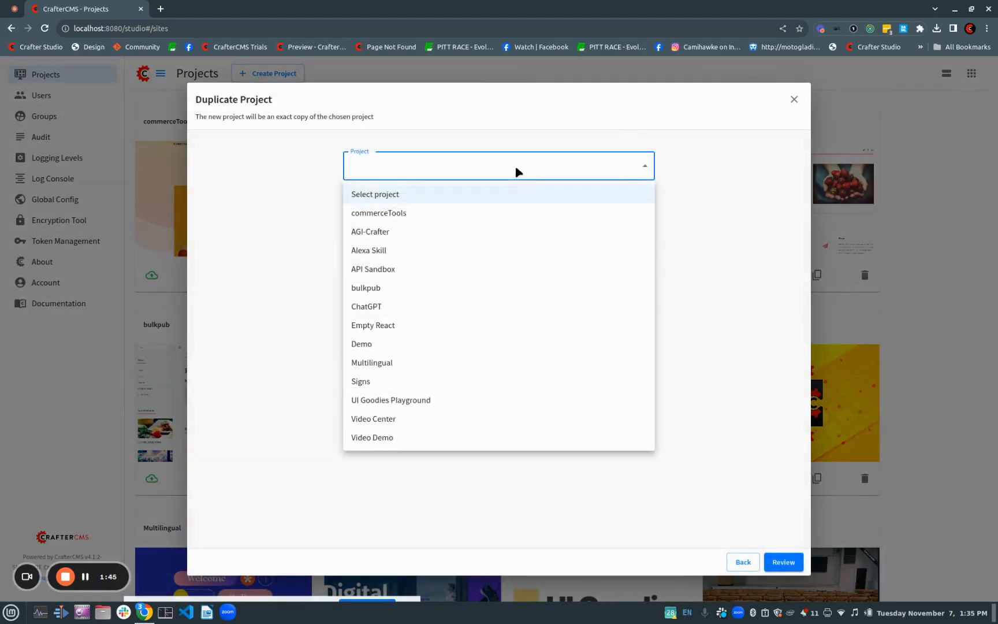
pyautogui.click(361, 344)
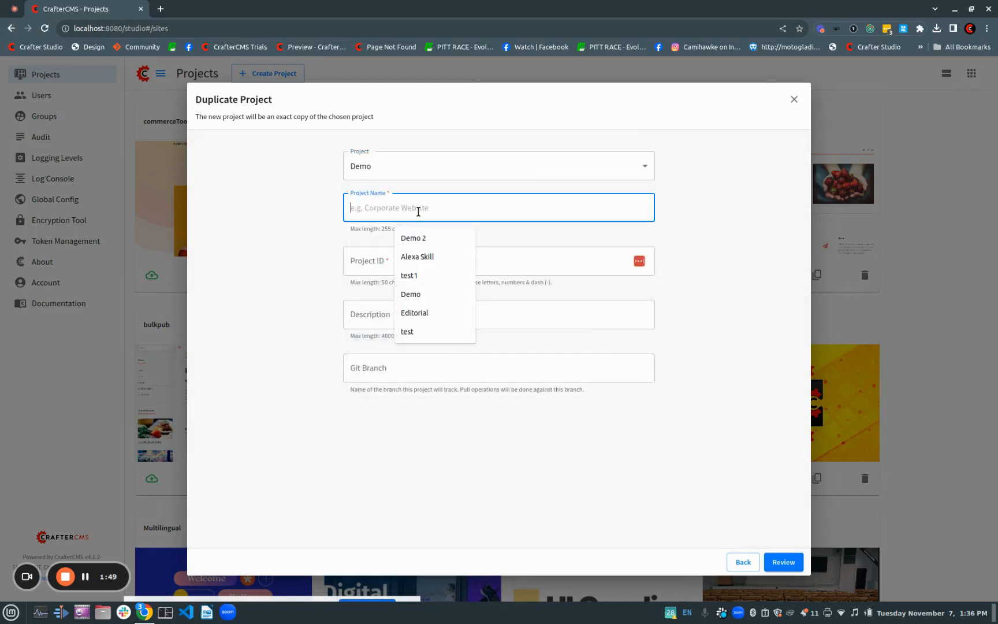
pyautogui.write('Demo')
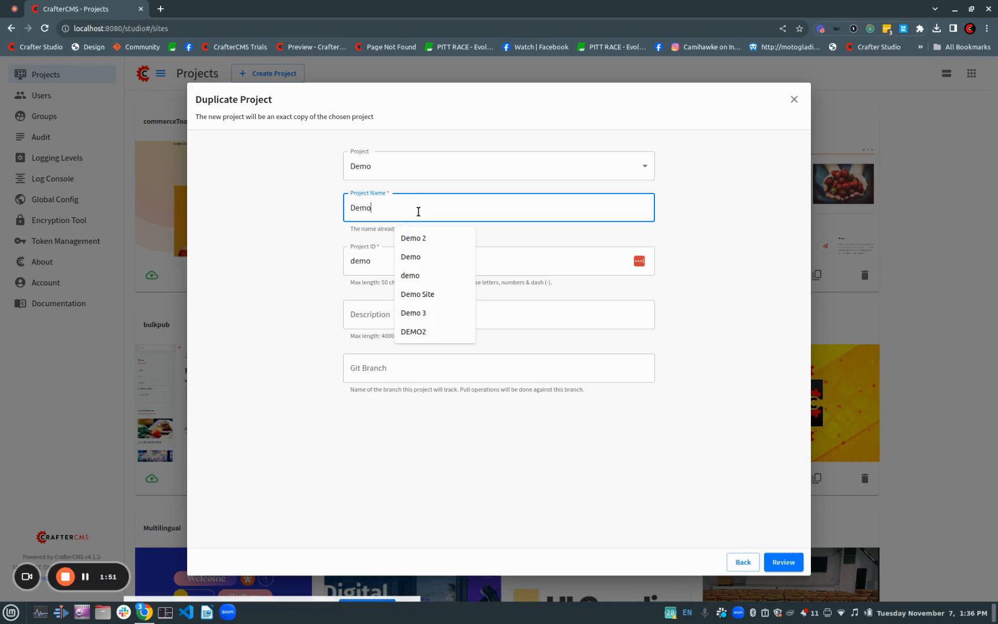
pyautogui.click(414, 238)
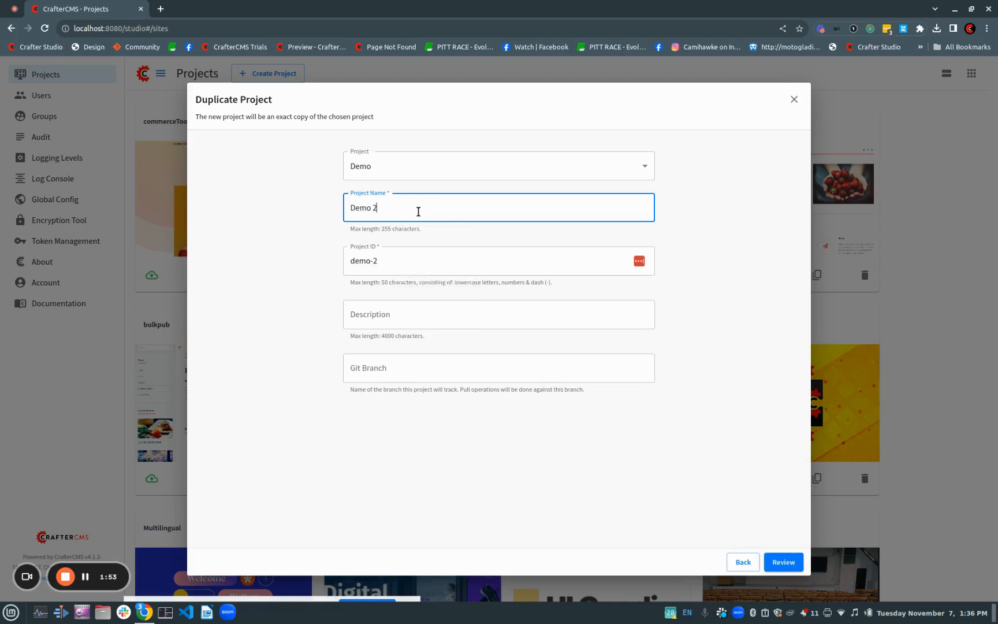
pyautogui.moveTo(342, 257)
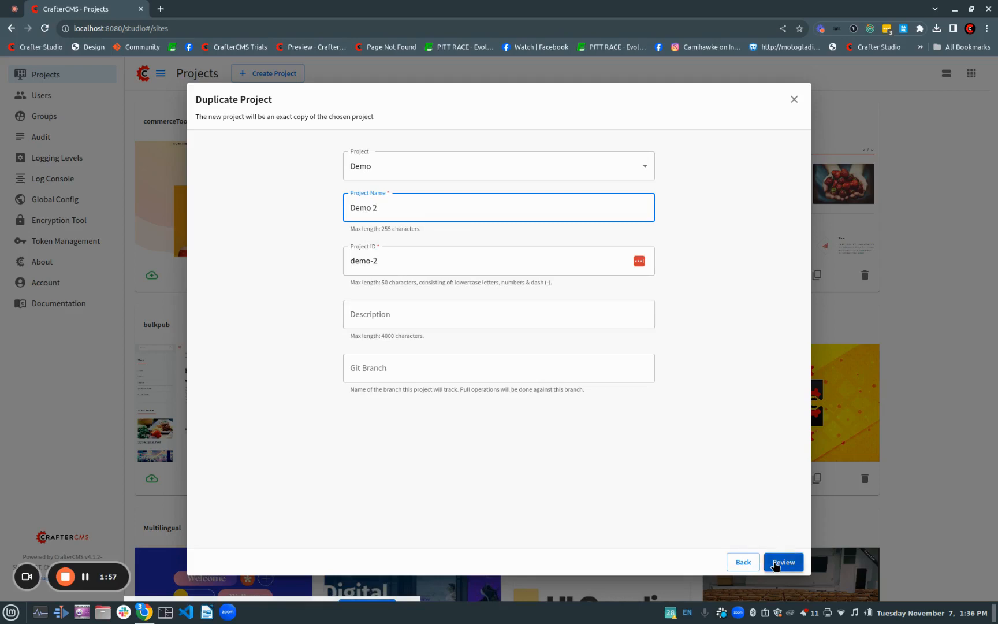
pyautogui.click(783, 562)
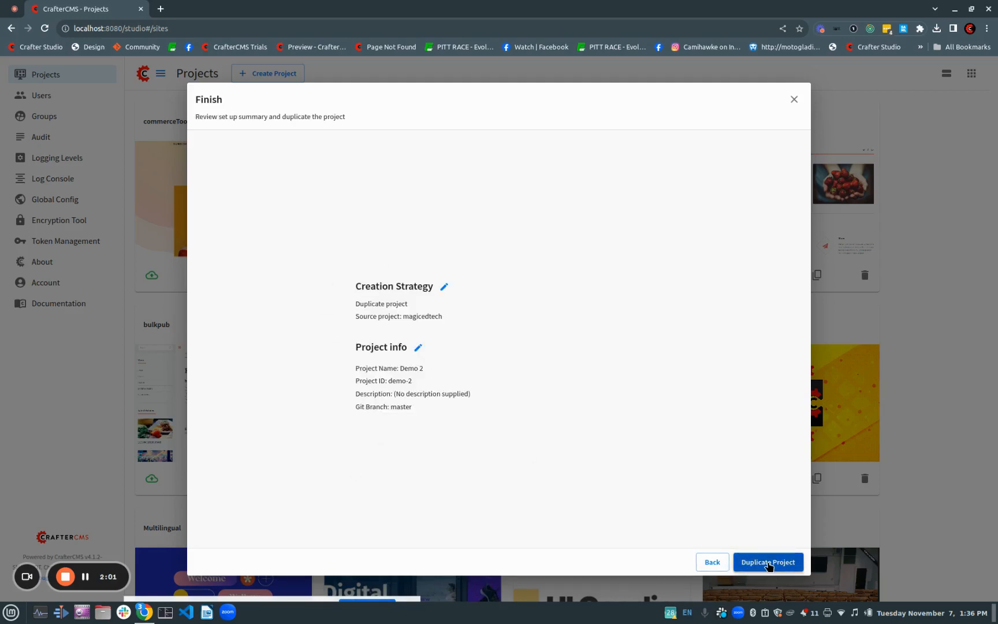
# - Confirm the duplication so Demo 2 is created and its EvolveGT home page previews
pyautogui.click(768, 561)
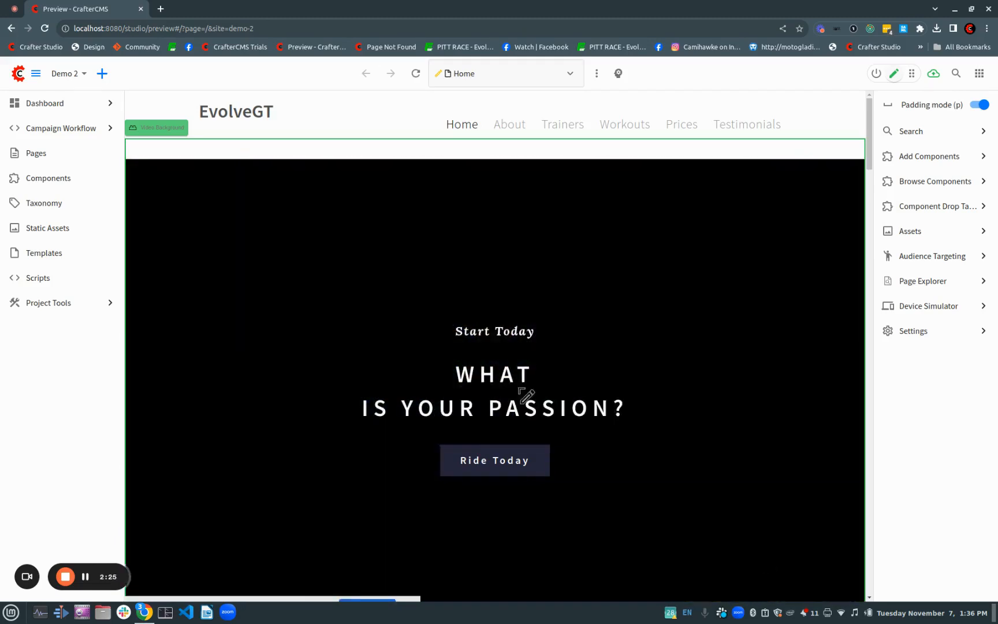
pyautogui.click(44, 104)
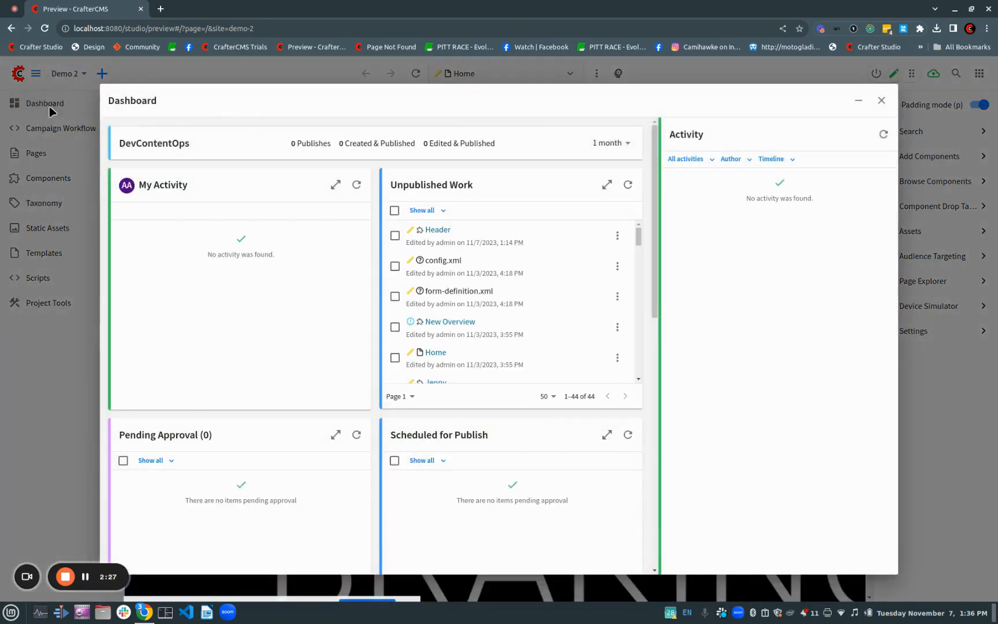
pyautogui.moveTo(172, 356)
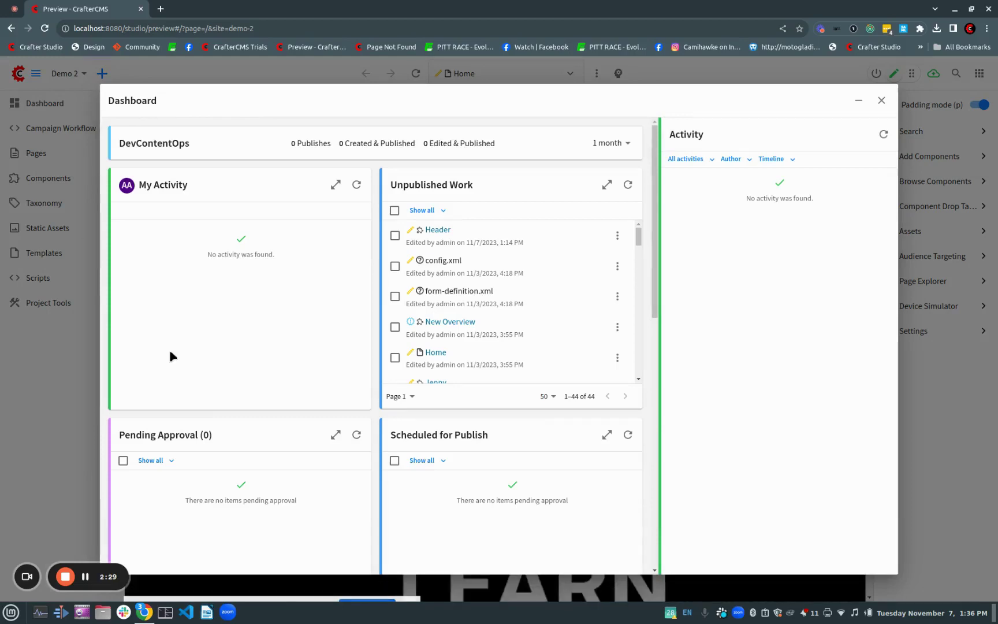
pyautogui.moveTo(646, 560)
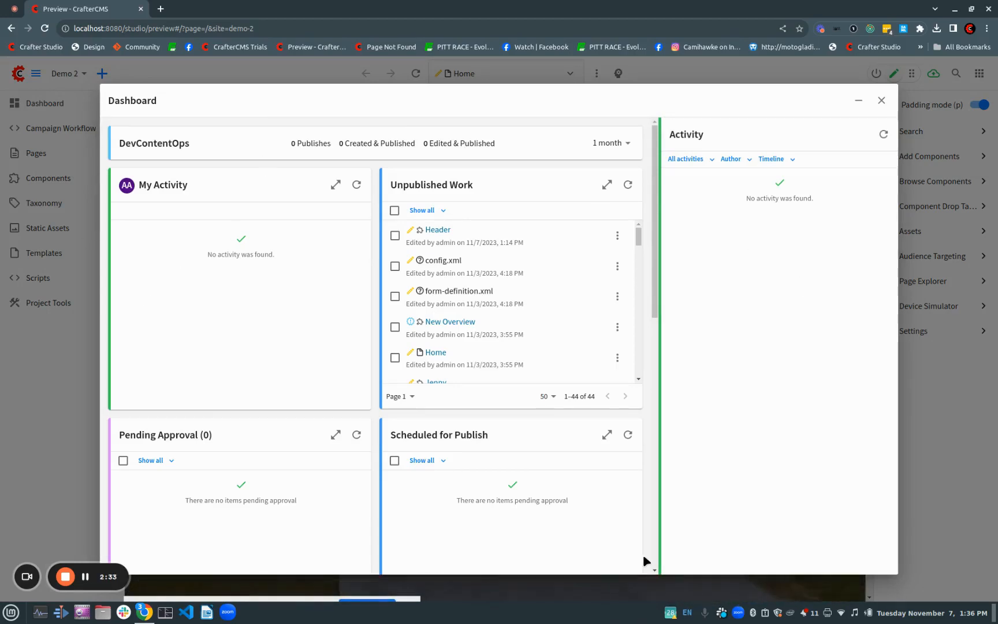
pyautogui.moveTo(784, 477)
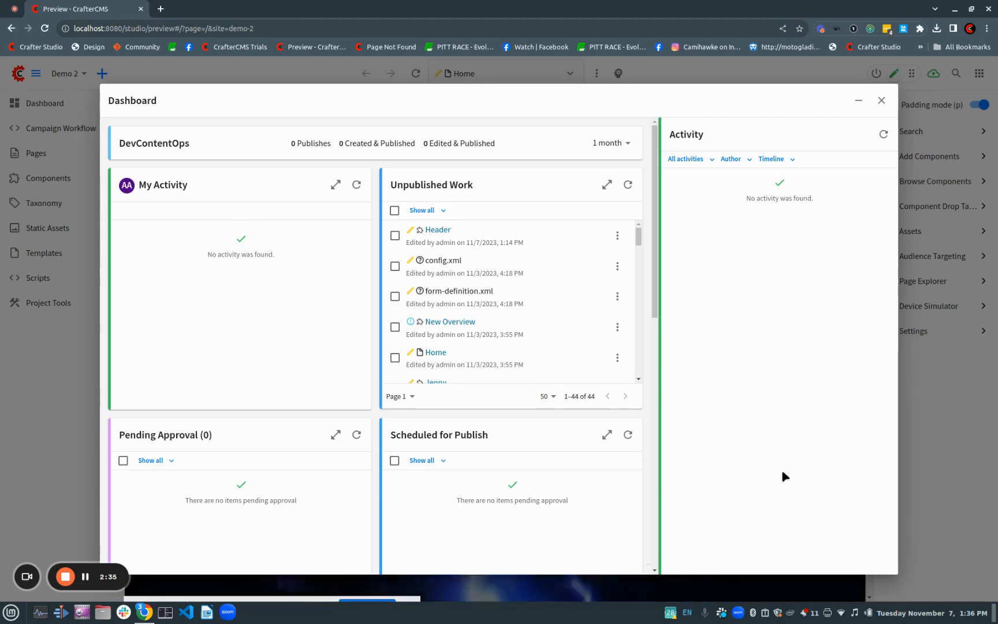
pyautogui.click(882, 100)
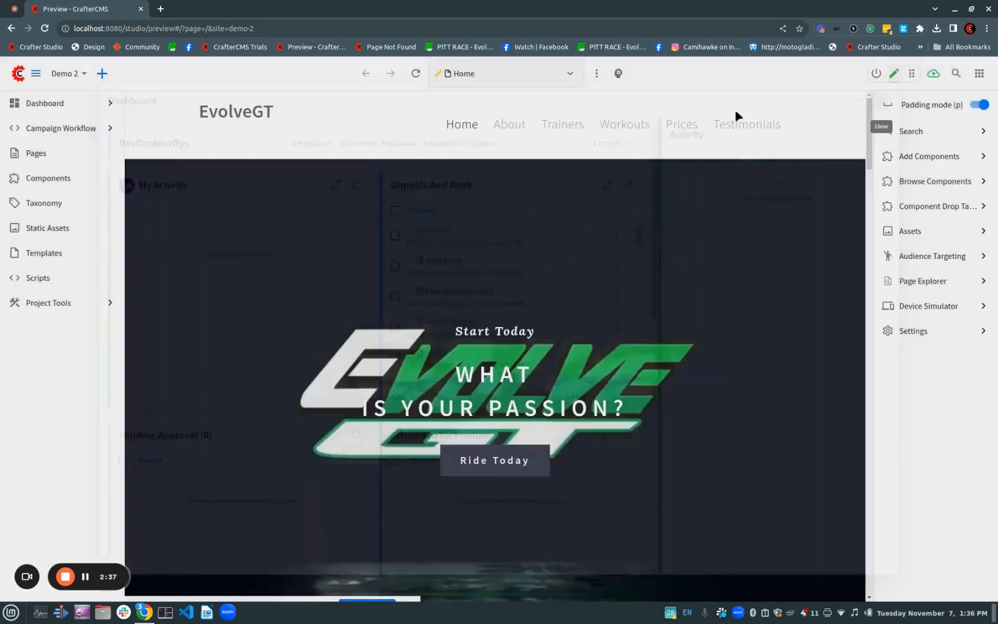
# - Switch back to the original Demo project and view its Dashboard of recent activity
pyautogui.click(66, 74)
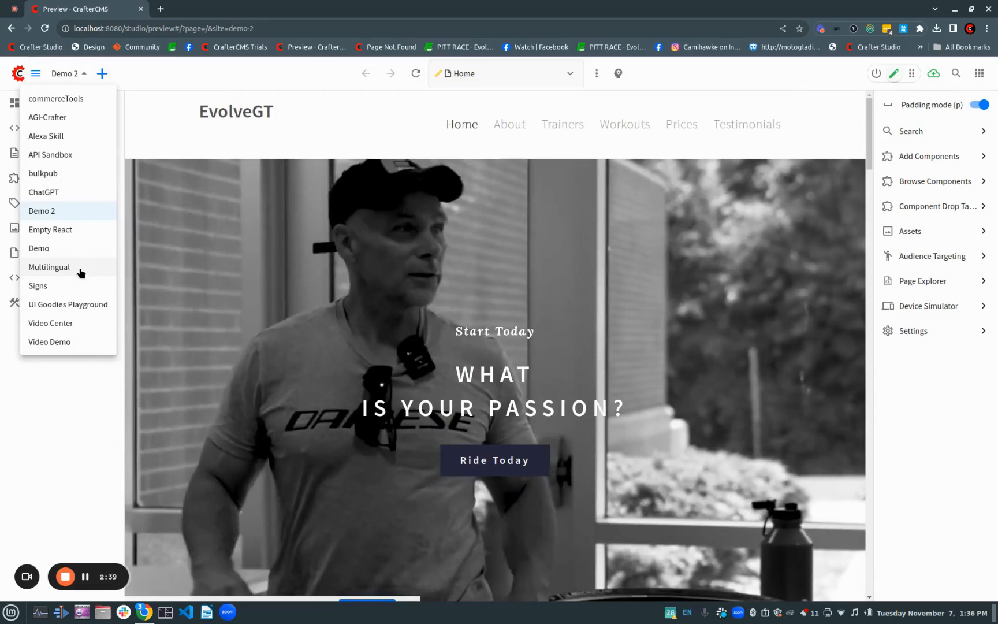
pyautogui.click(39, 248)
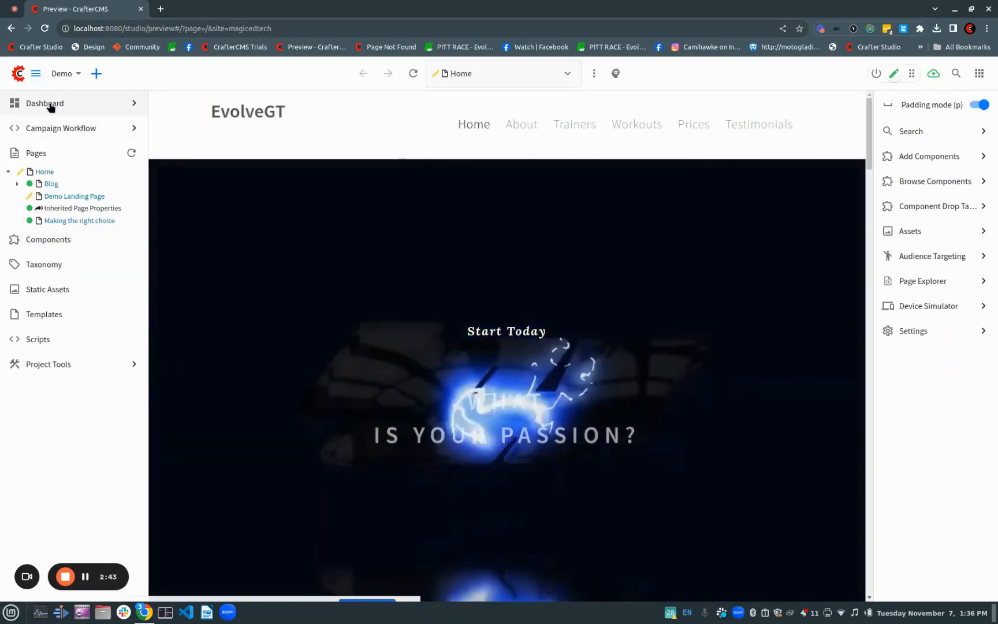
pyautogui.click(43, 103)
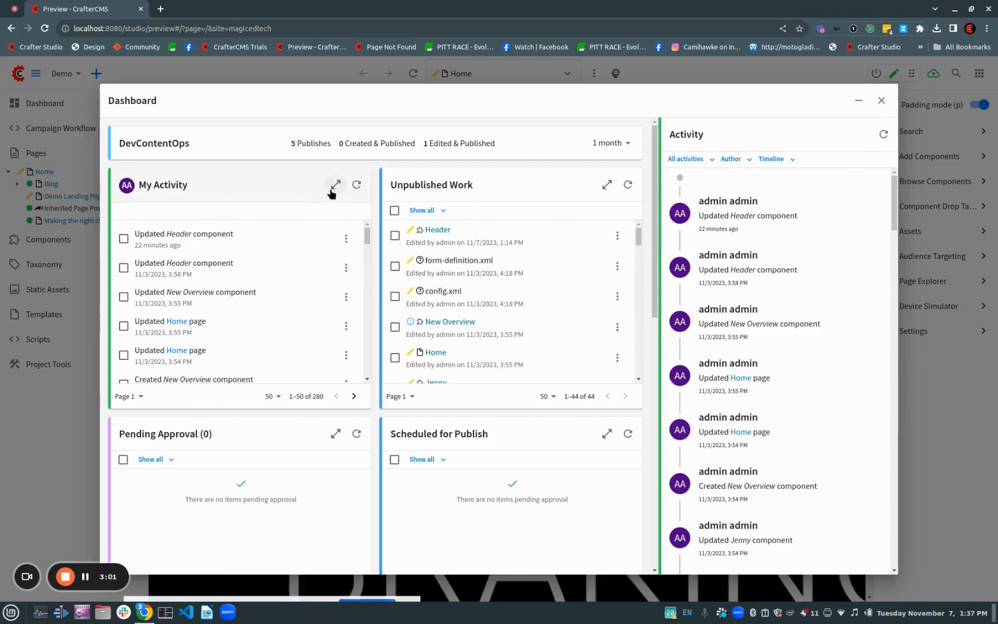
pyautogui.click(334, 185)
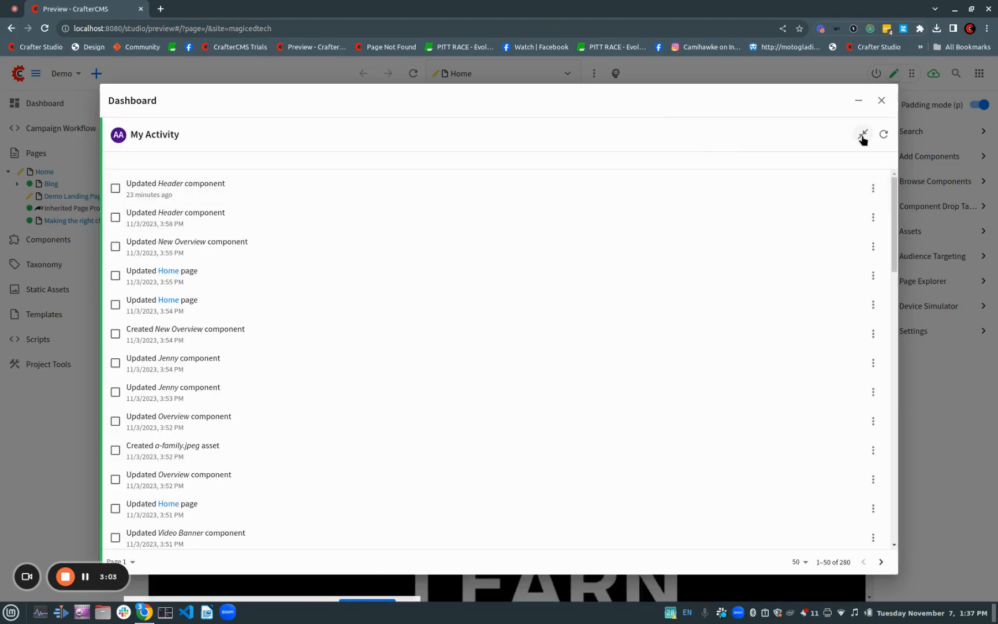
pyautogui.click(863, 134)
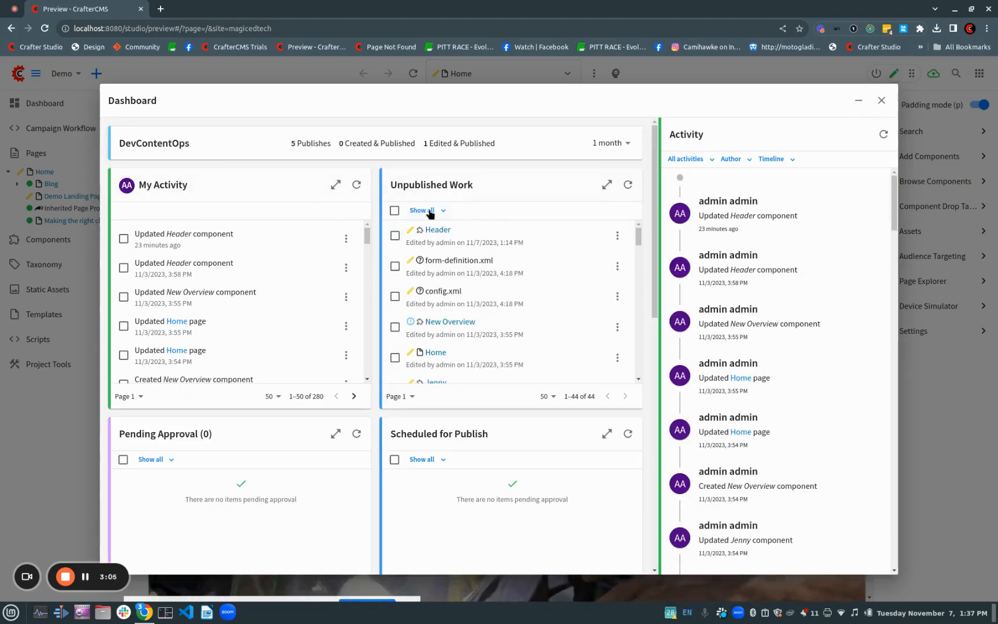
pyautogui.click(423, 211)
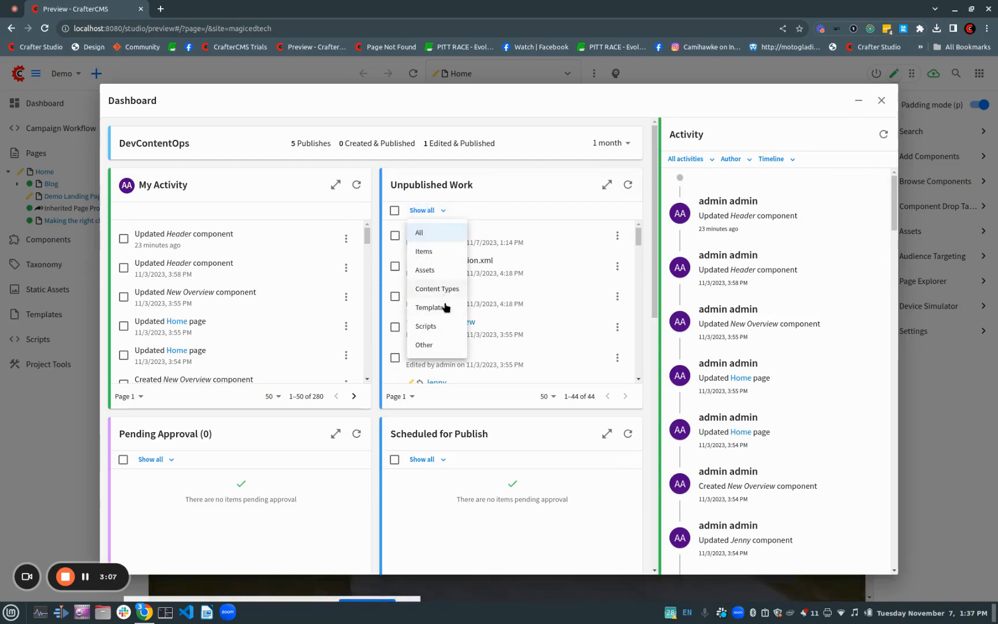
pyautogui.moveTo(568, 206)
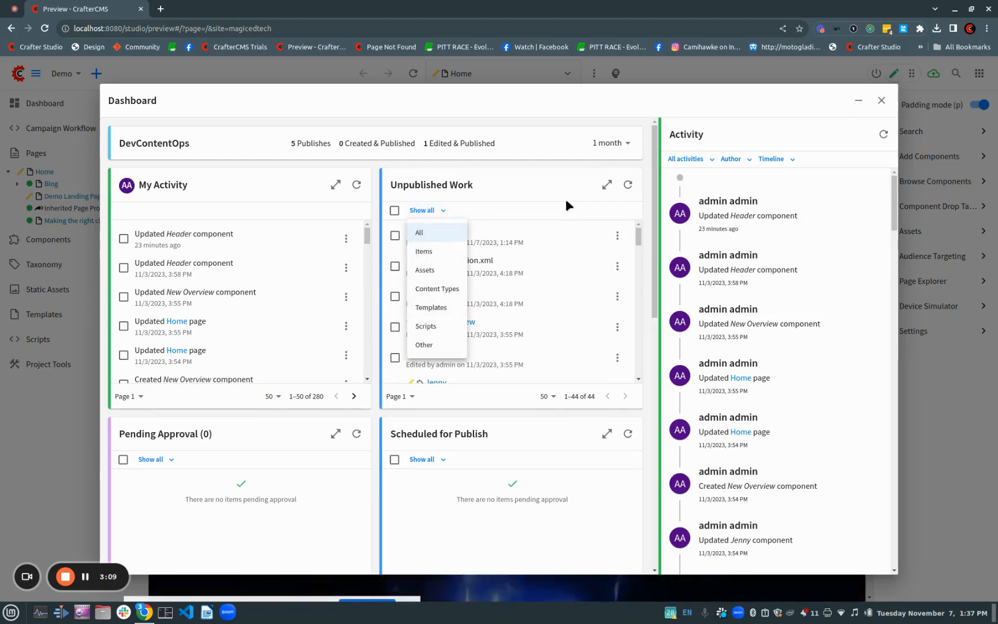
pyautogui.click(617, 236)
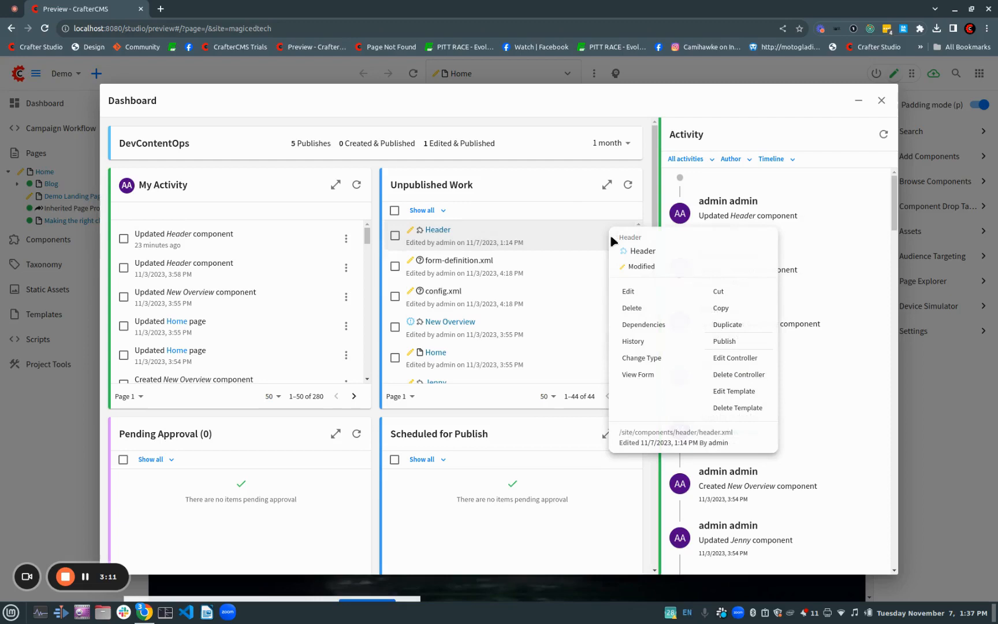
pyautogui.moveTo(648, 340)
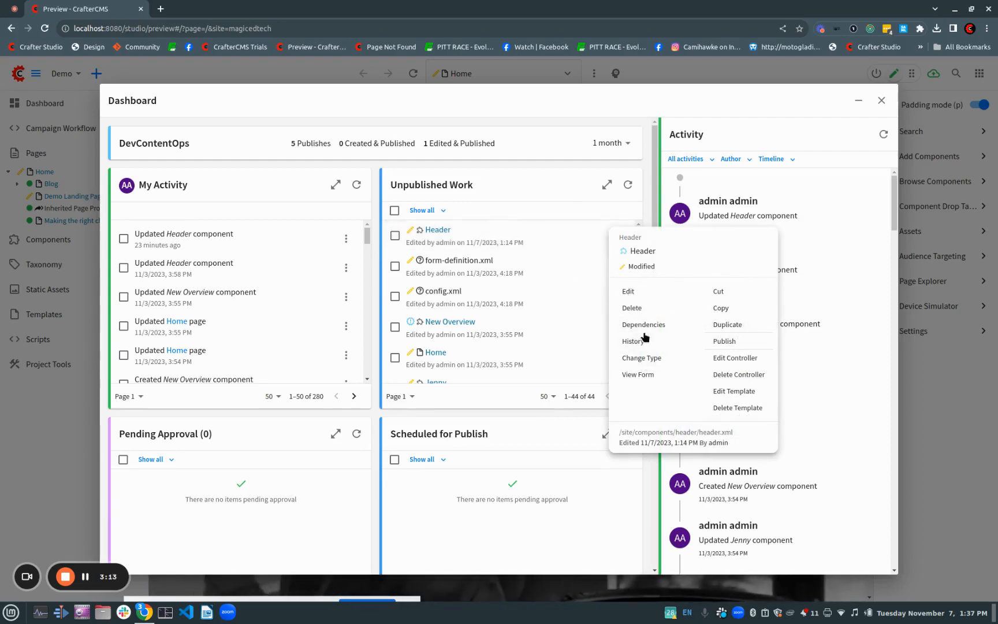
pyautogui.moveTo(513, 189)
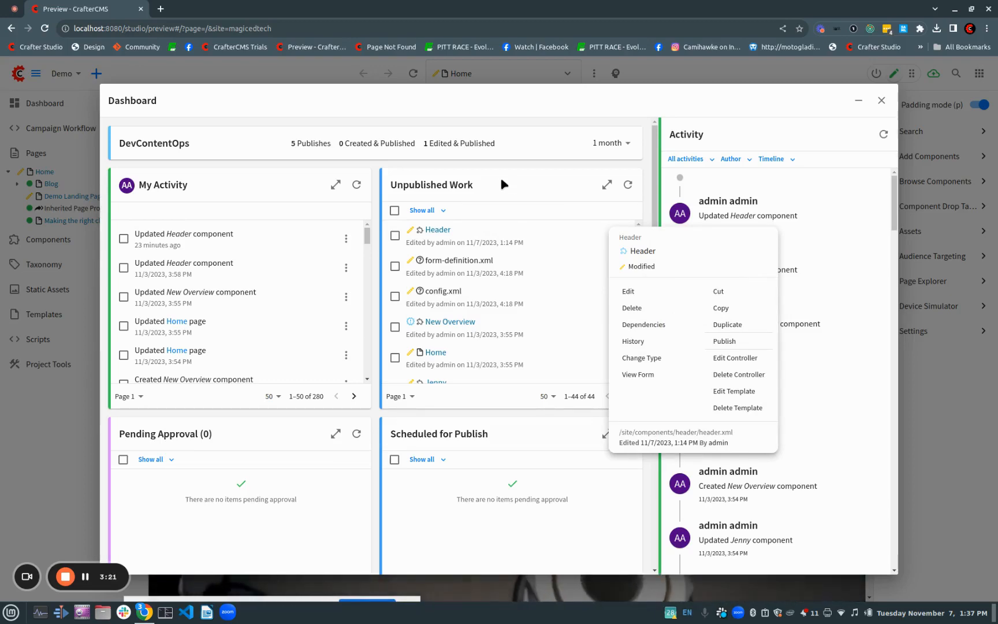
pyautogui.click(481, 120)
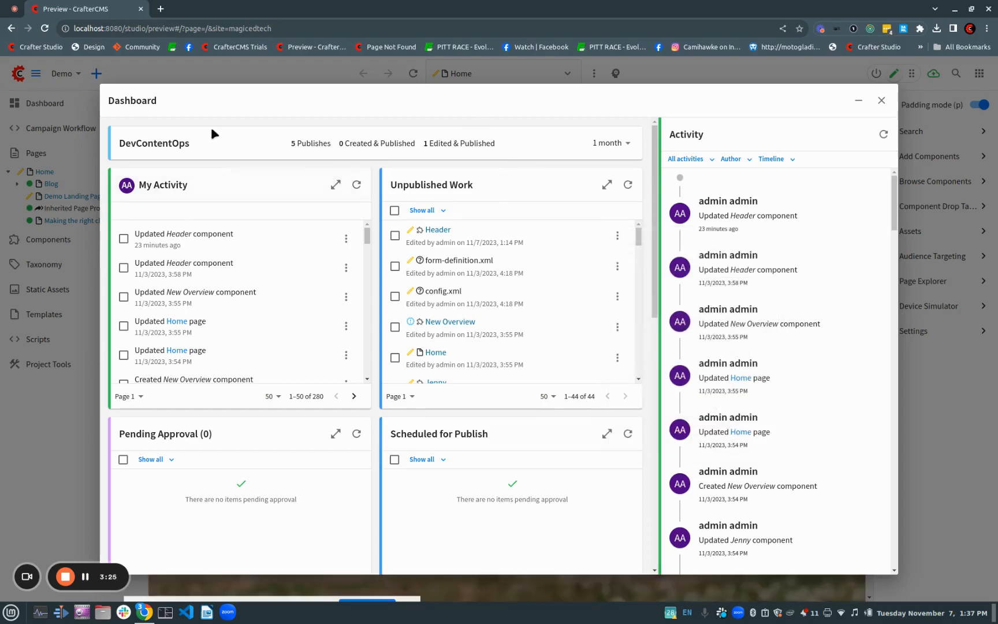
pyautogui.moveTo(612, 149)
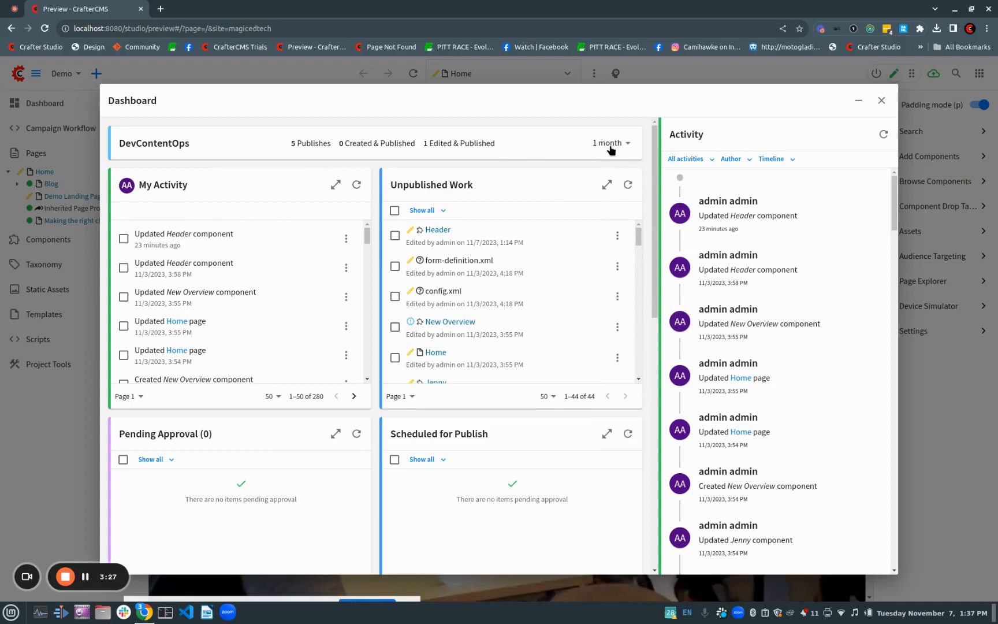
pyautogui.click(607, 143)
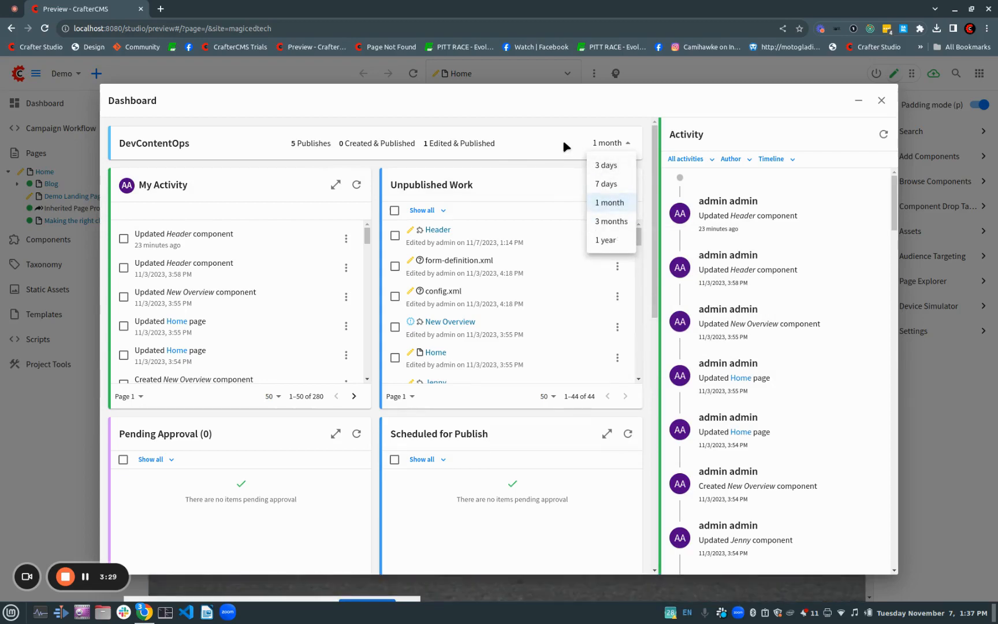
pyautogui.click(610, 203)
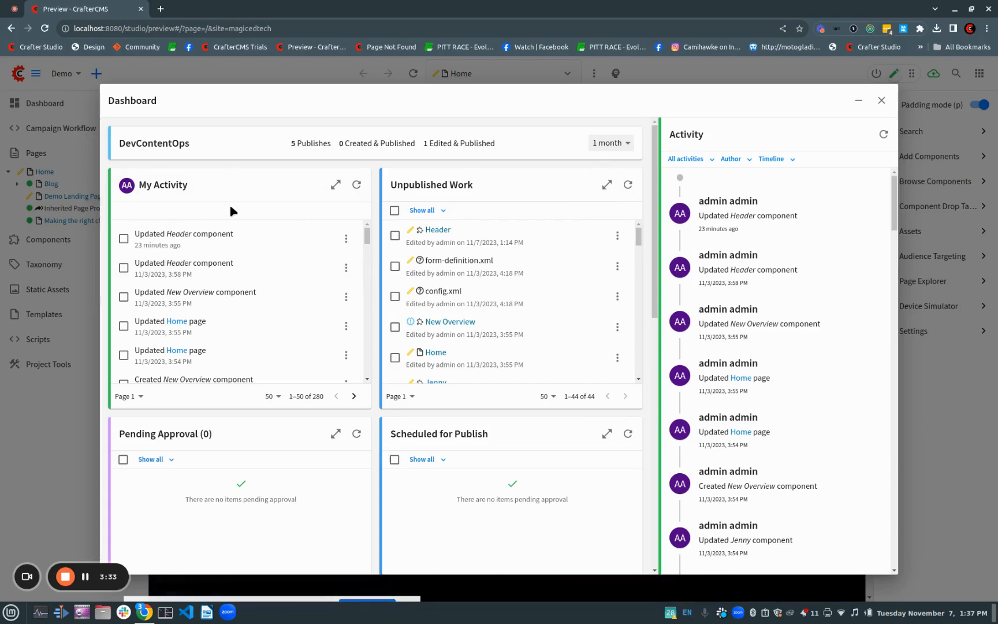
pyautogui.moveTo(448, 338)
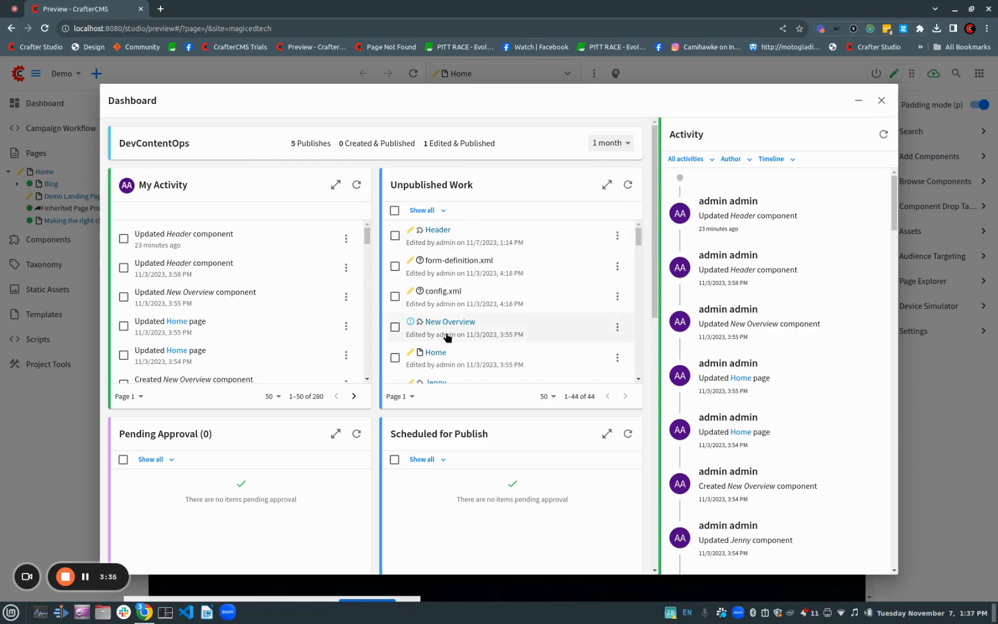
pyautogui.scroll(-3)
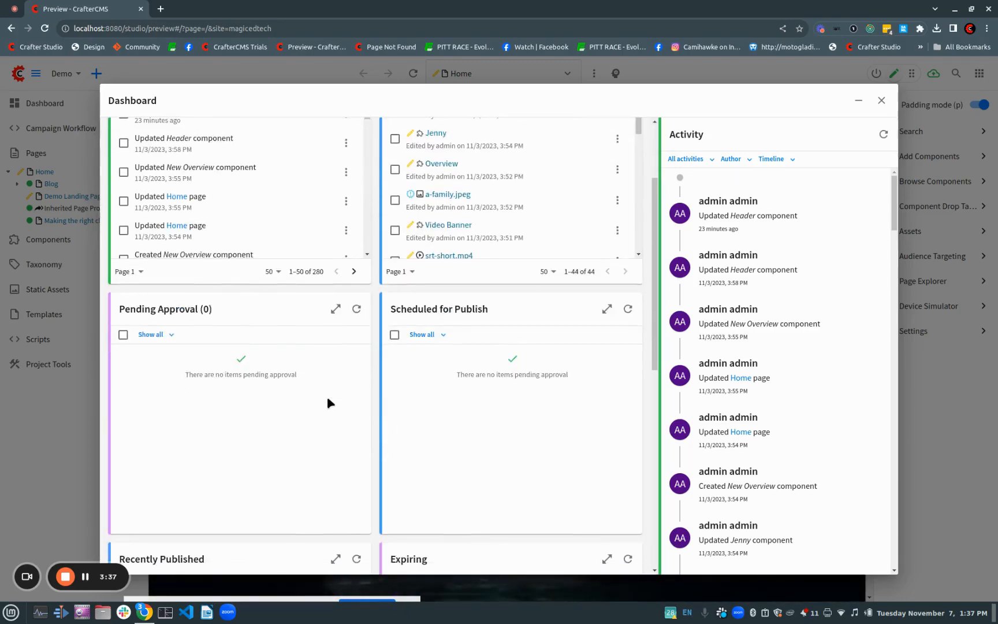
pyautogui.scroll(-3)
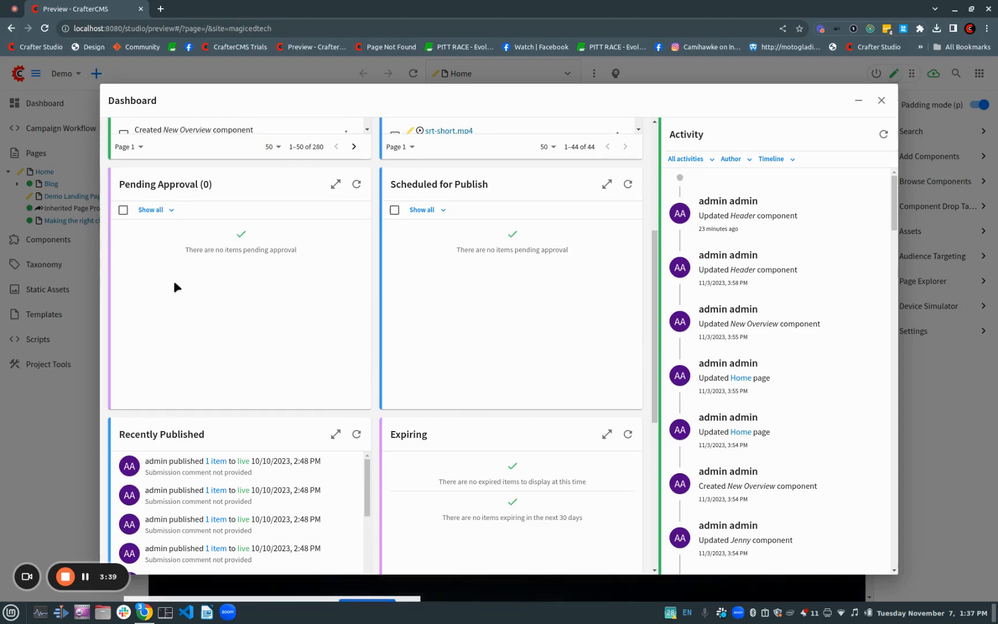
pyautogui.moveTo(407, 298)
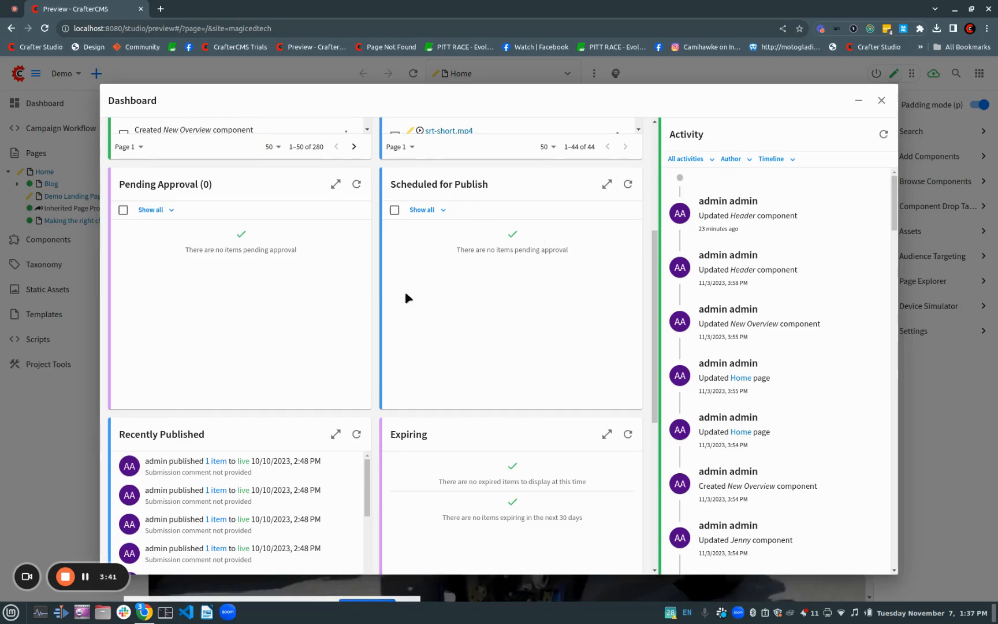
pyautogui.moveTo(528, 263)
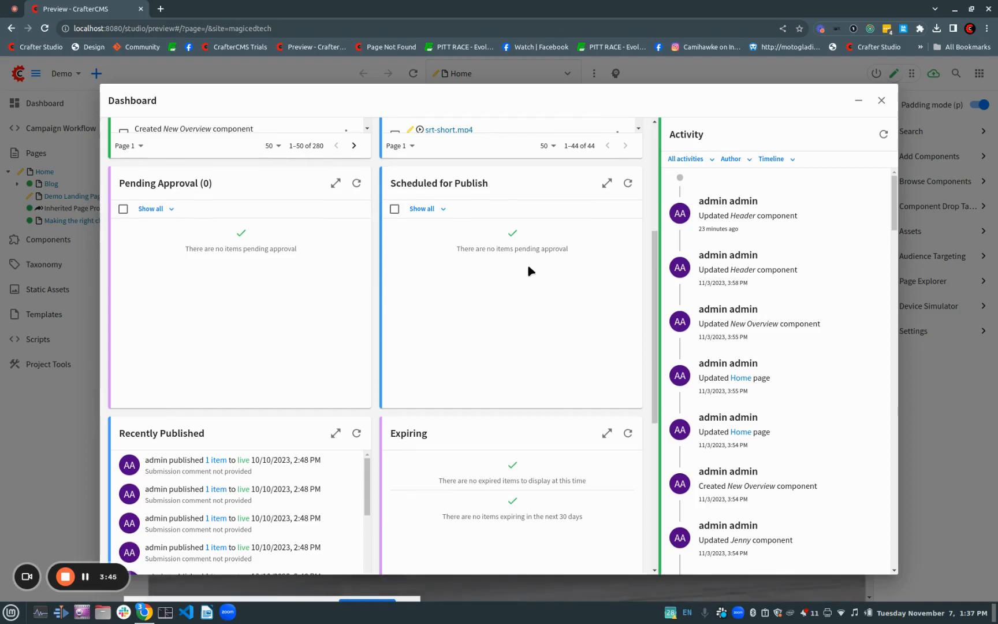
pyautogui.scroll(-3)
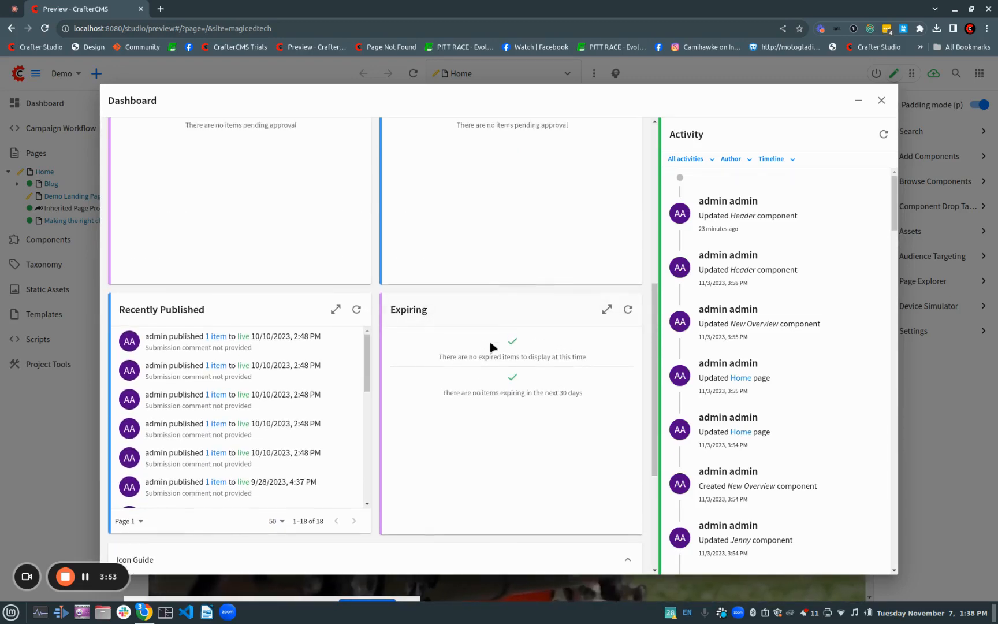
pyautogui.moveTo(467, 372)
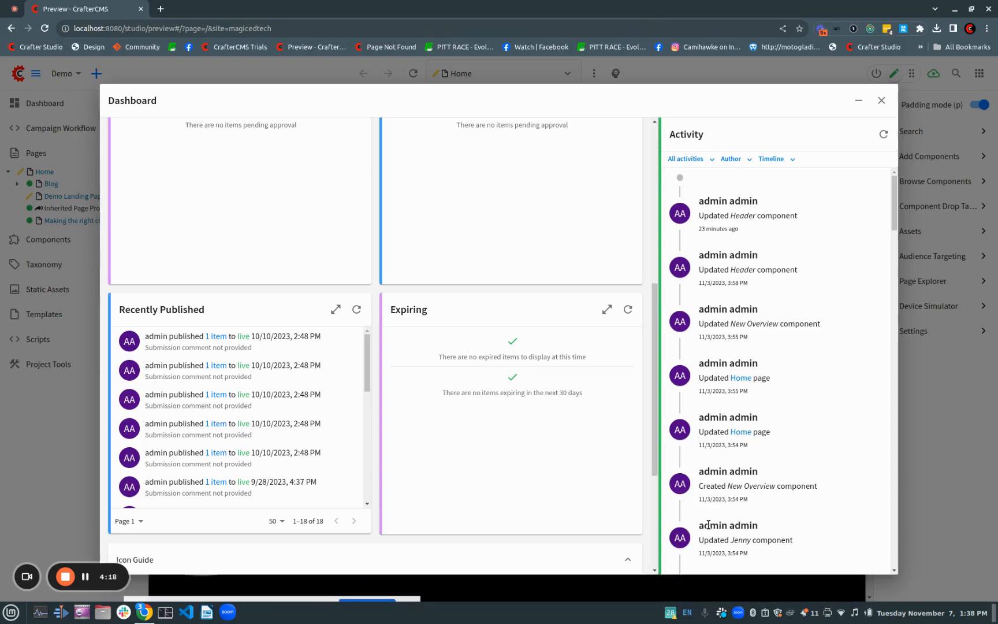
pyautogui.moveTo(755, 409)
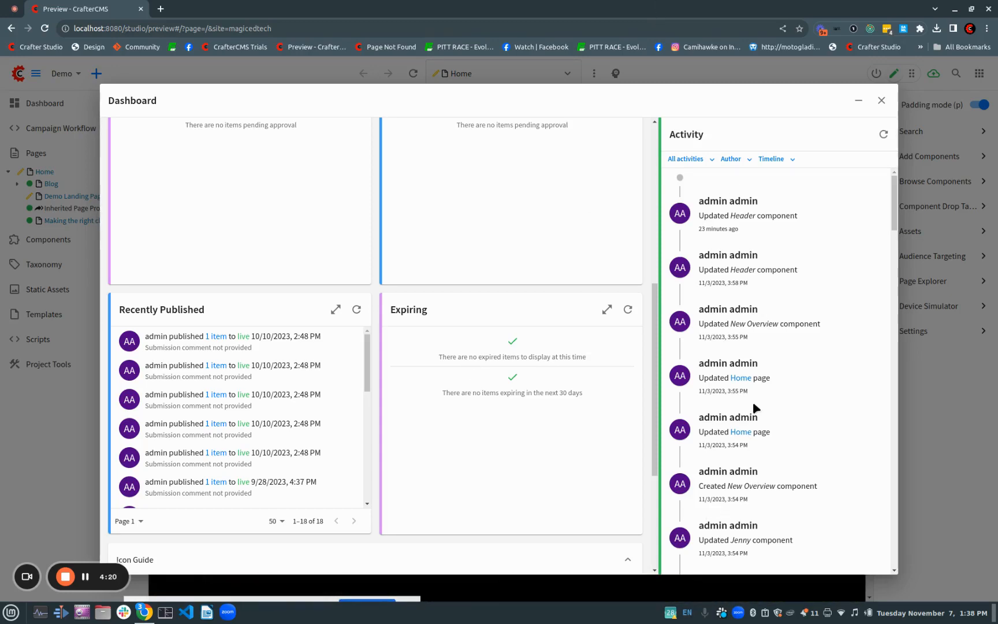
pyautogui.moveTo(714, 431)
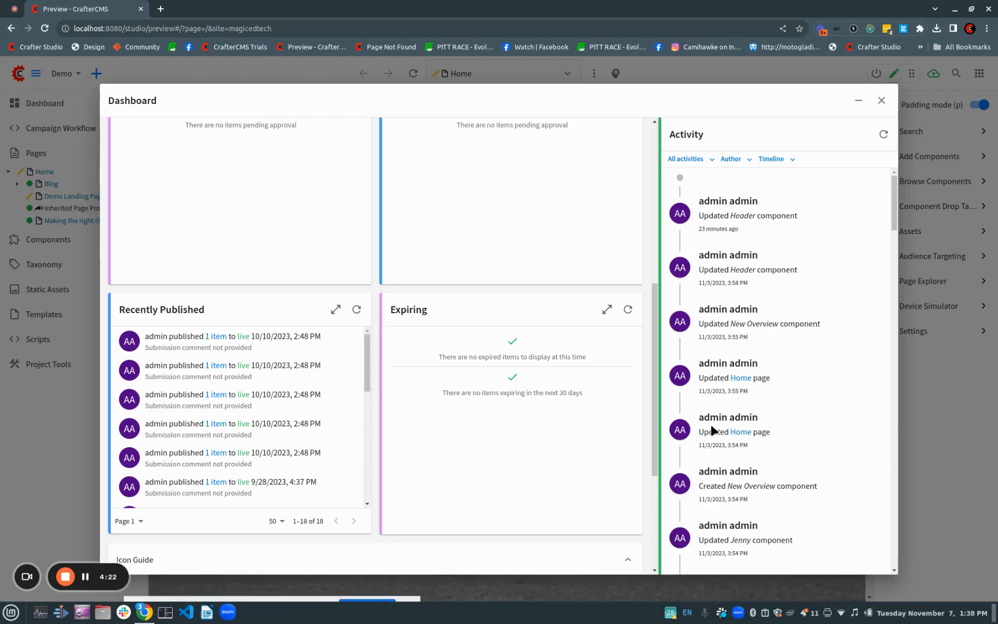
pyautogui.moveTo(777, 366)
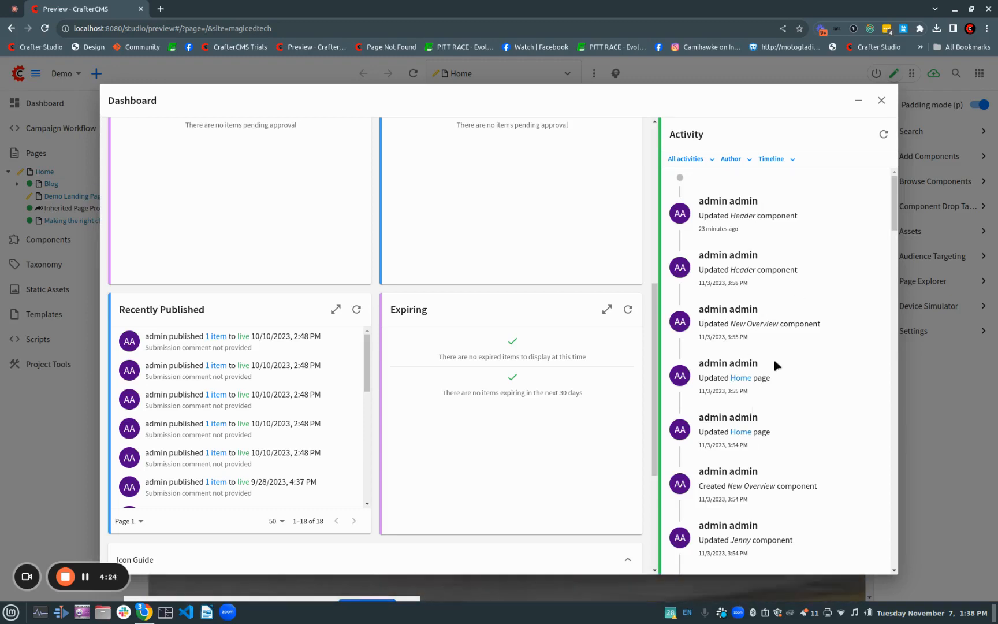
pyautogui.moveTo(785, 238)
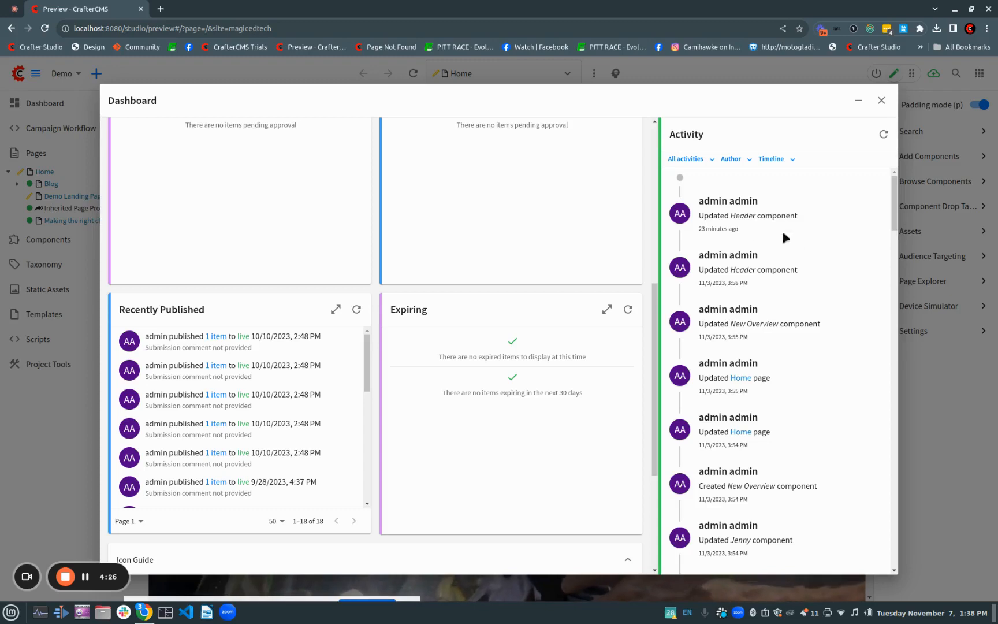
pyautogui.moveTo(760, 406)
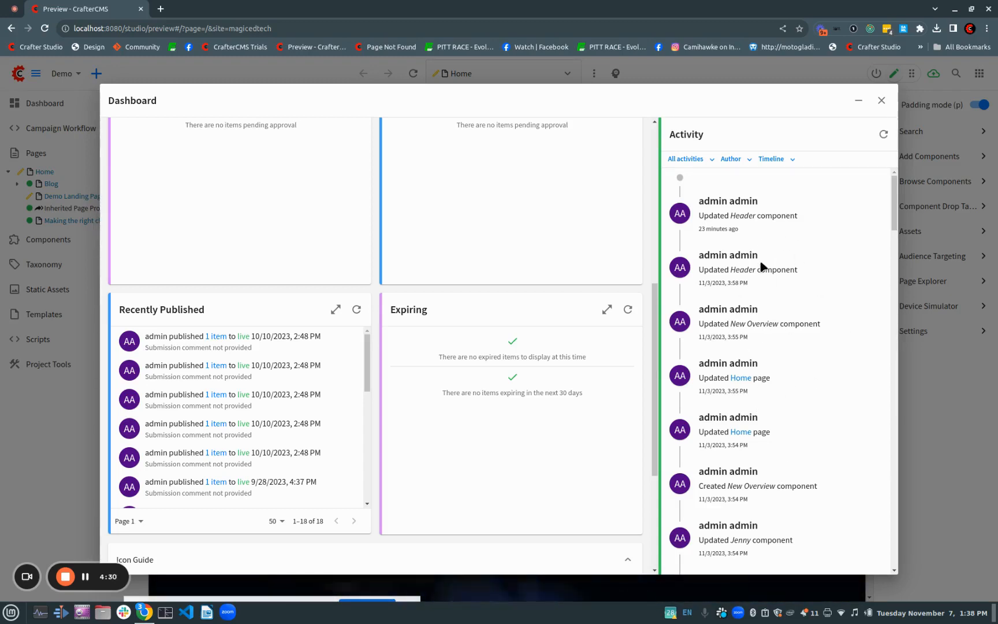
pyautogui.moveTo(694, 166)
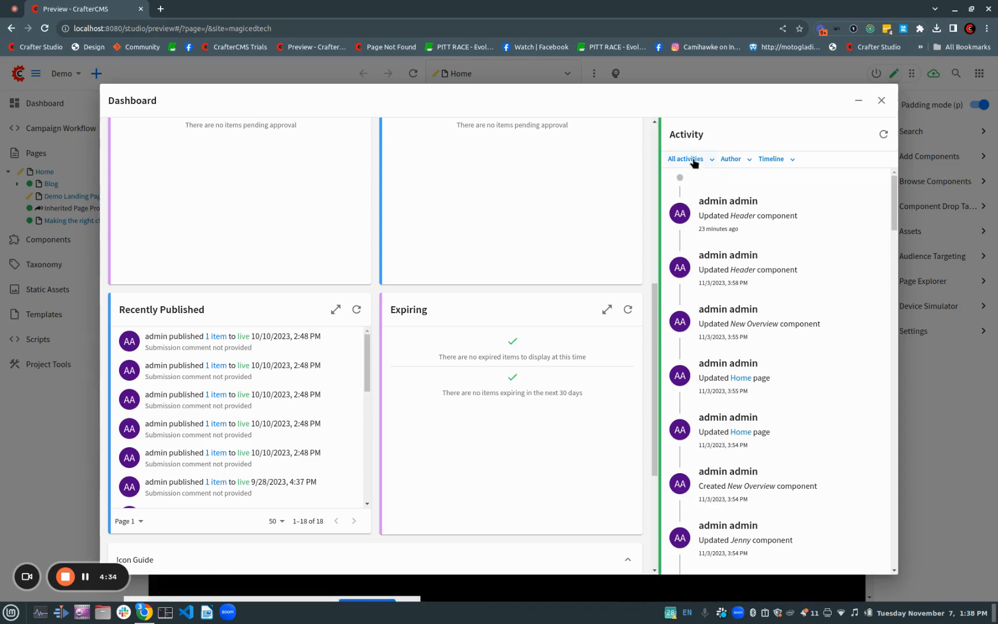
pyautogui.click(686, 160)
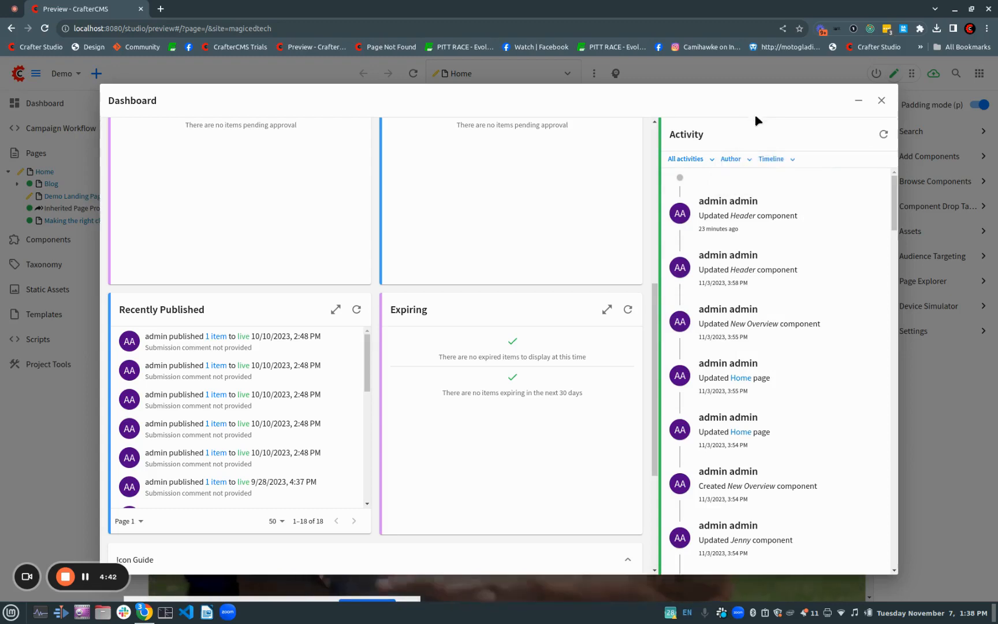
pyautogui.click(772, 160)
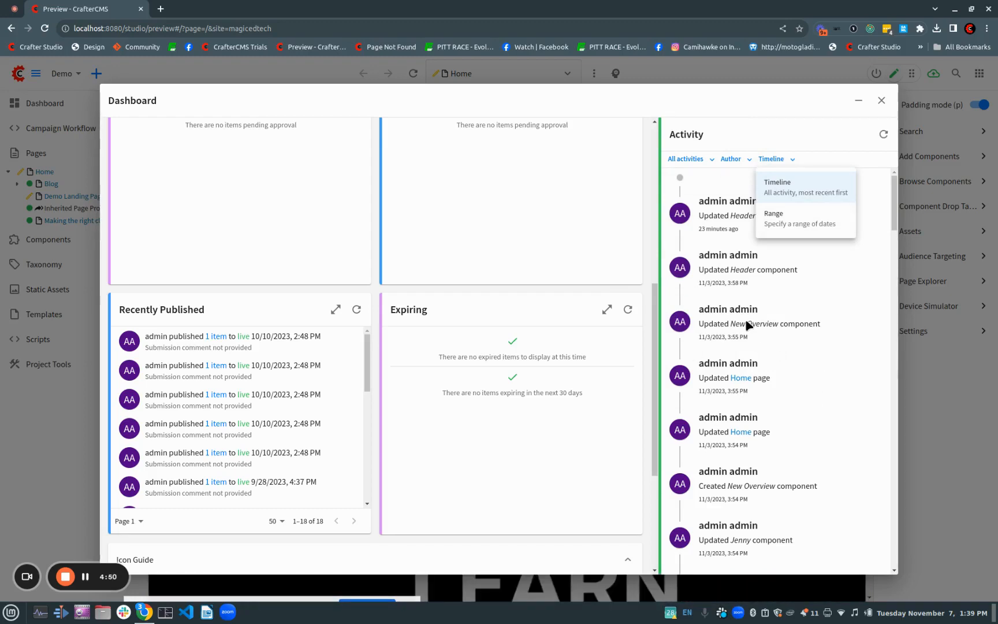
pyautogui.moveTo(457, 104)
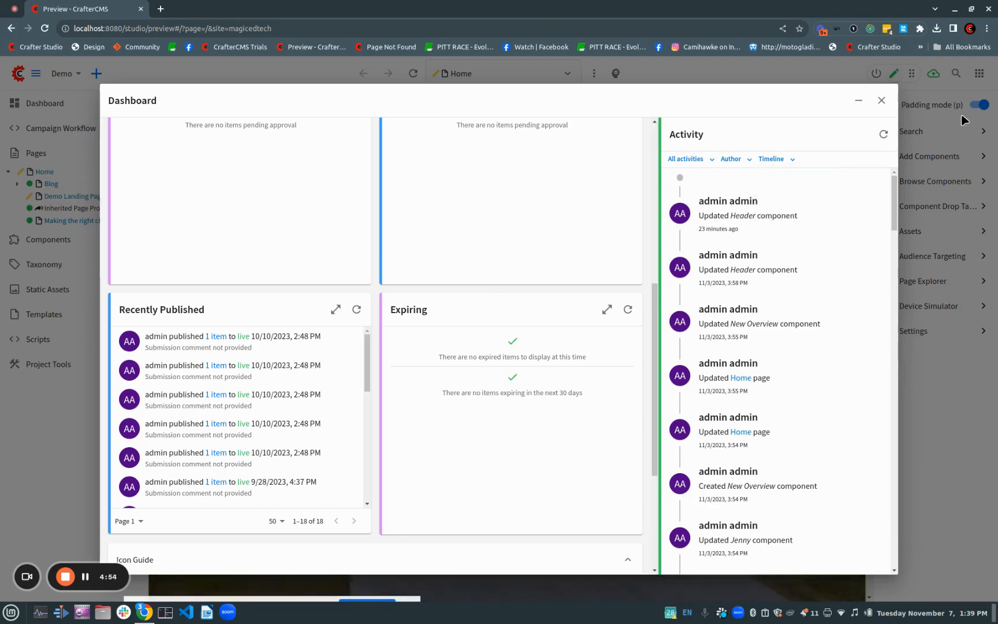
# - Leave the Dashboard and bring up the launcher of projects and global tools
pyautogui.click(882, 101)
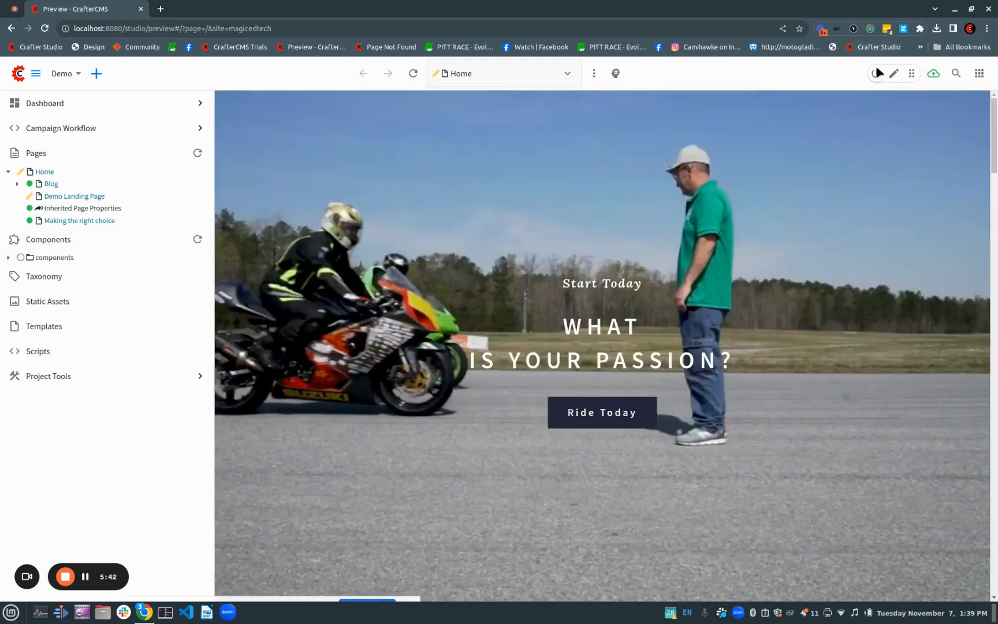
pyautogui.click(894, 74)
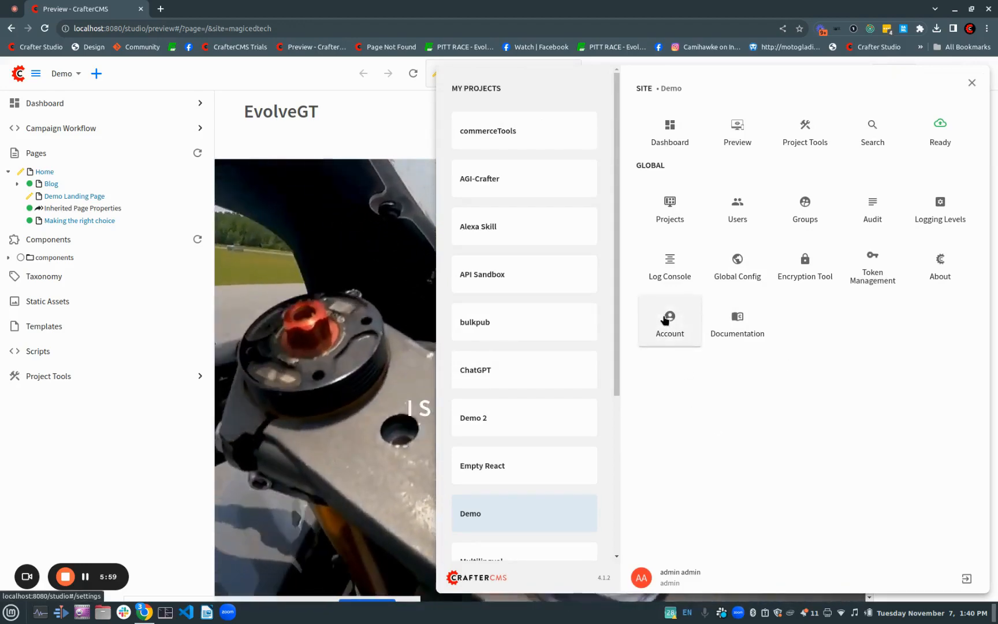
# - Go to Account's Stored Preferences, checking the Project list and keeping All Projects
pyautogui.click(670, 320)
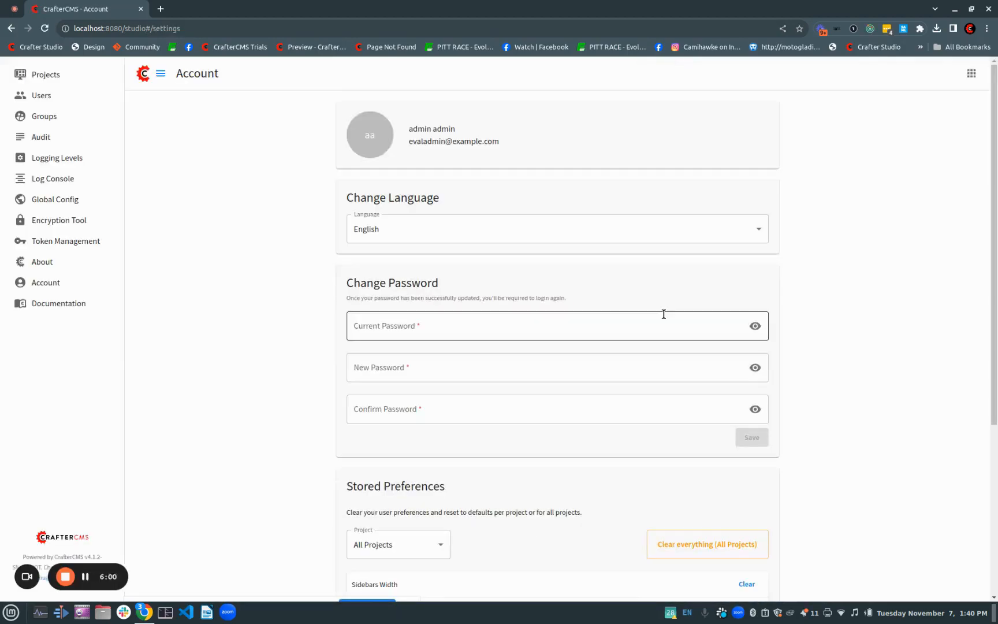
pyautogui.scroll(-3)
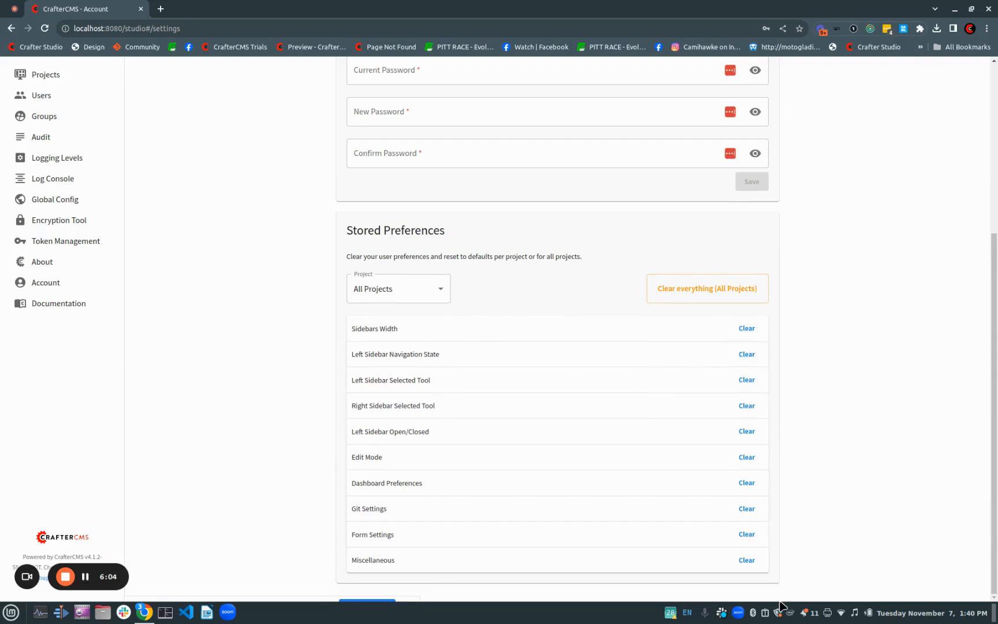
pyautogui.moveTo(437, 328)
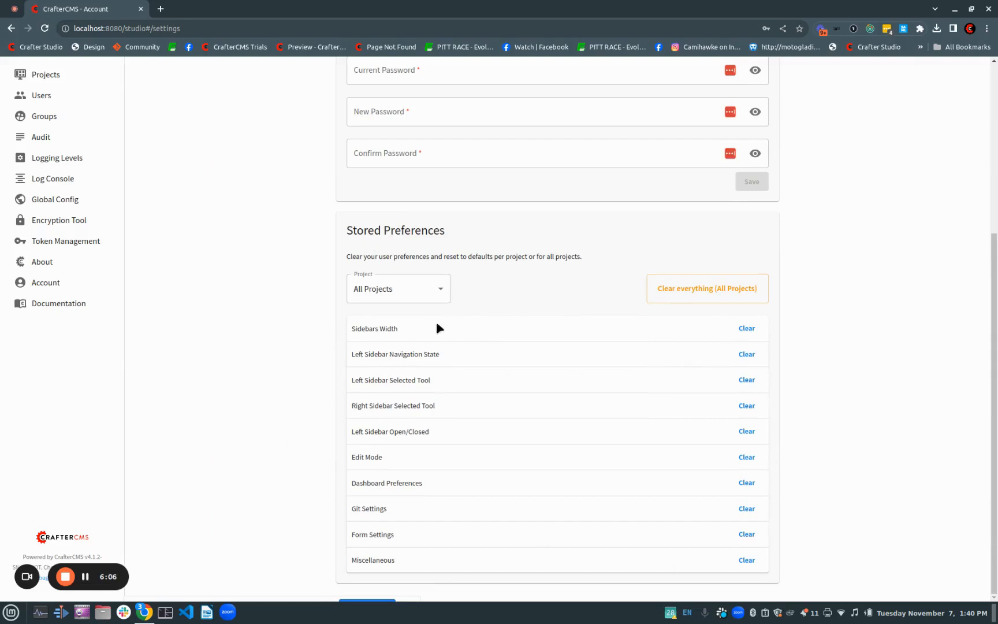
pyautogui.click(399, 289)
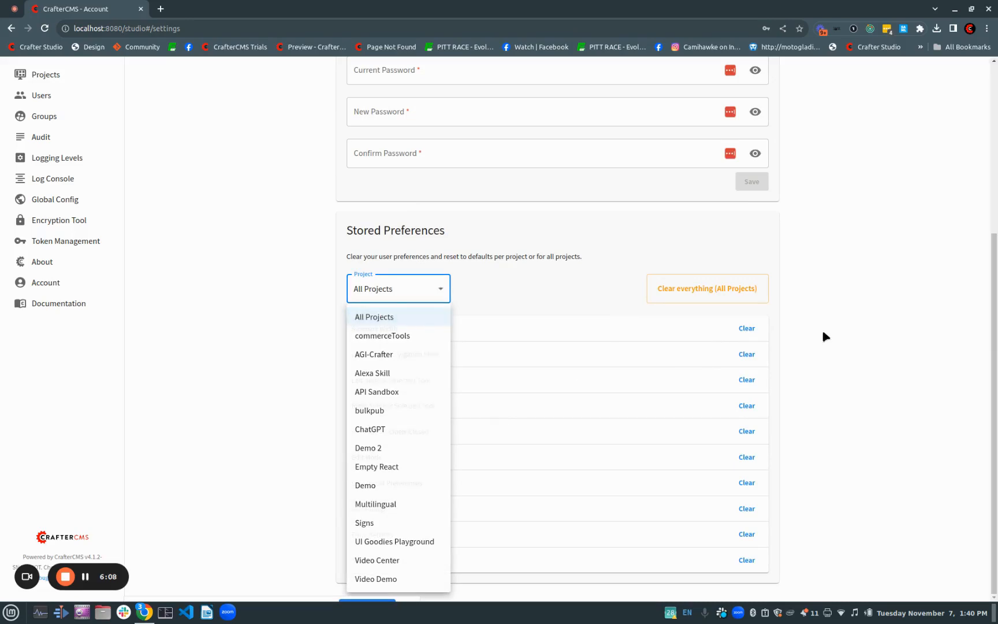
pyautogui.click(374, 317)
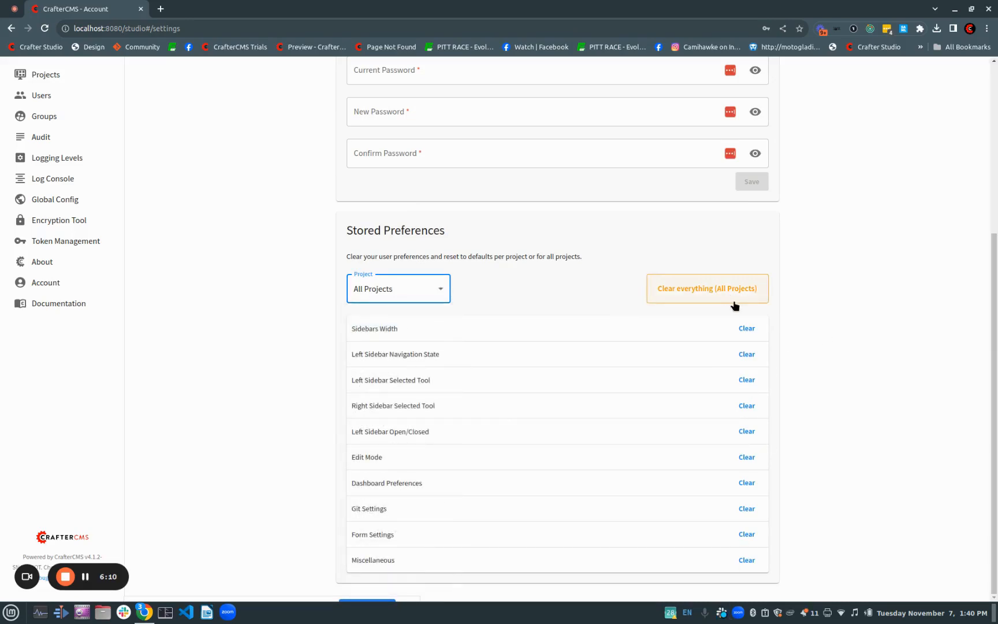
pyautogui.moveTo(882, 333)
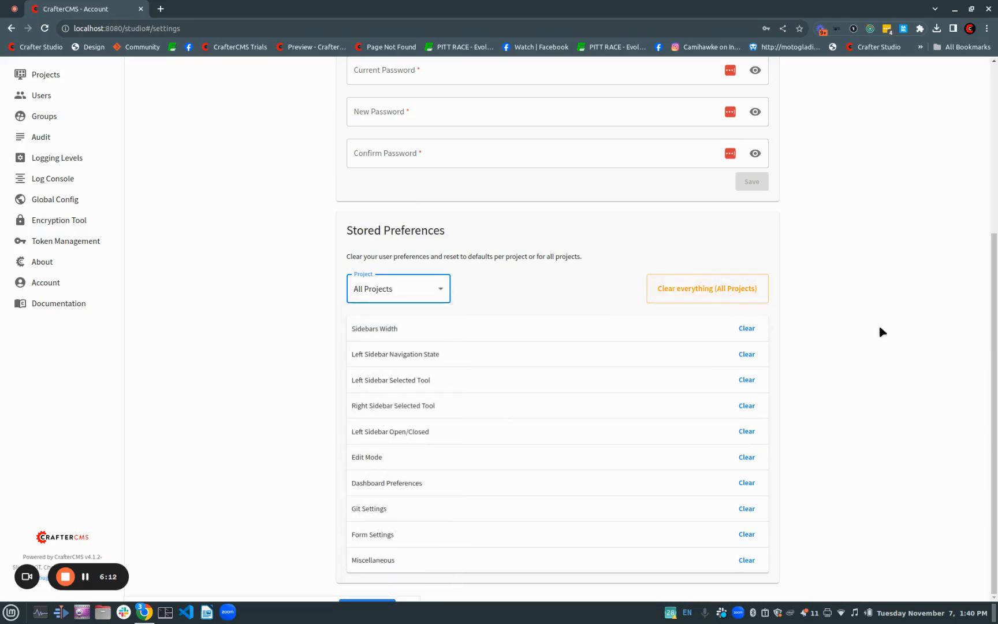